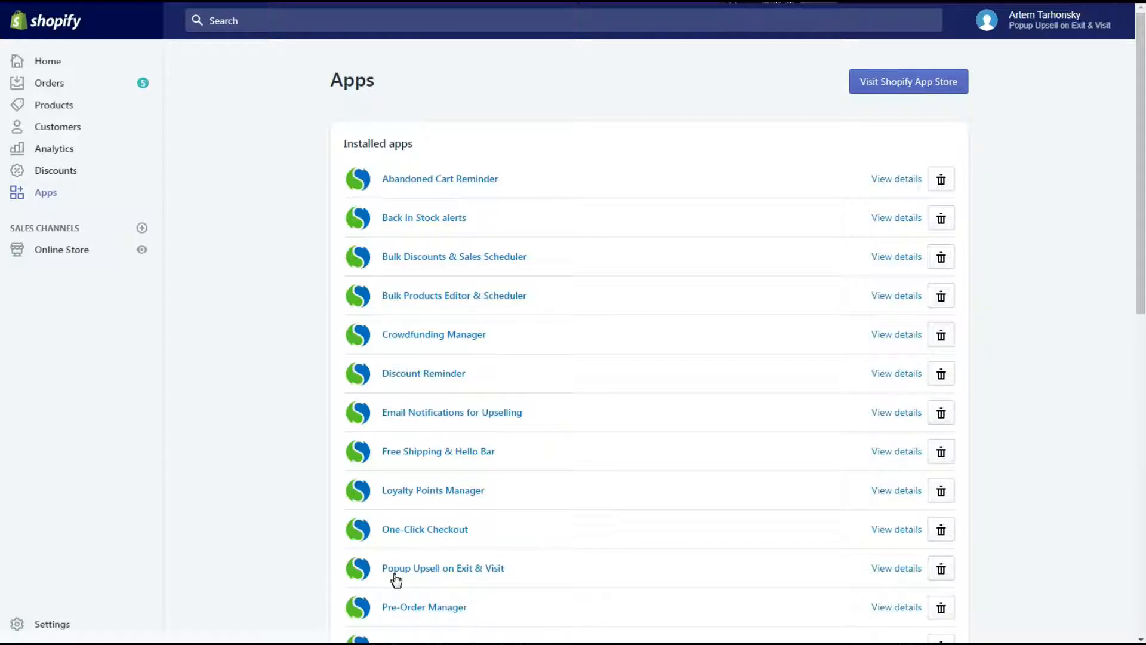
# Step: Open the Popup Upsell on Exit & Visit app from the installed apps list
pyautogui.click(441, 569)
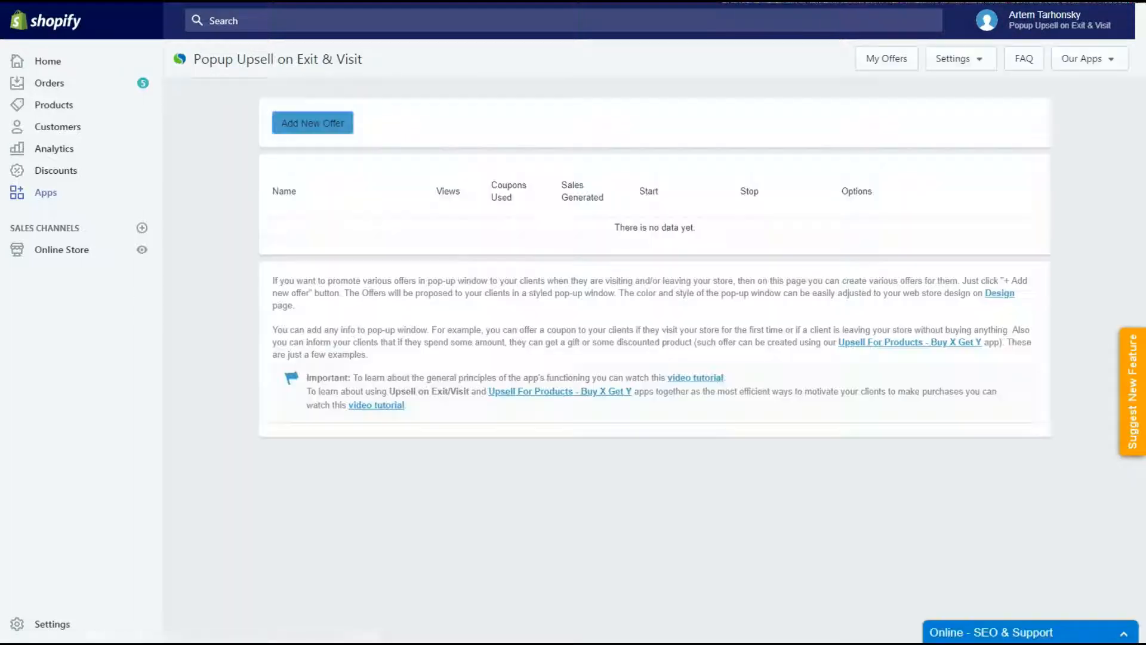
# Step: Start a new offer with Add New Offer, showing a blank offer form
pyautogui.click(312, 122)
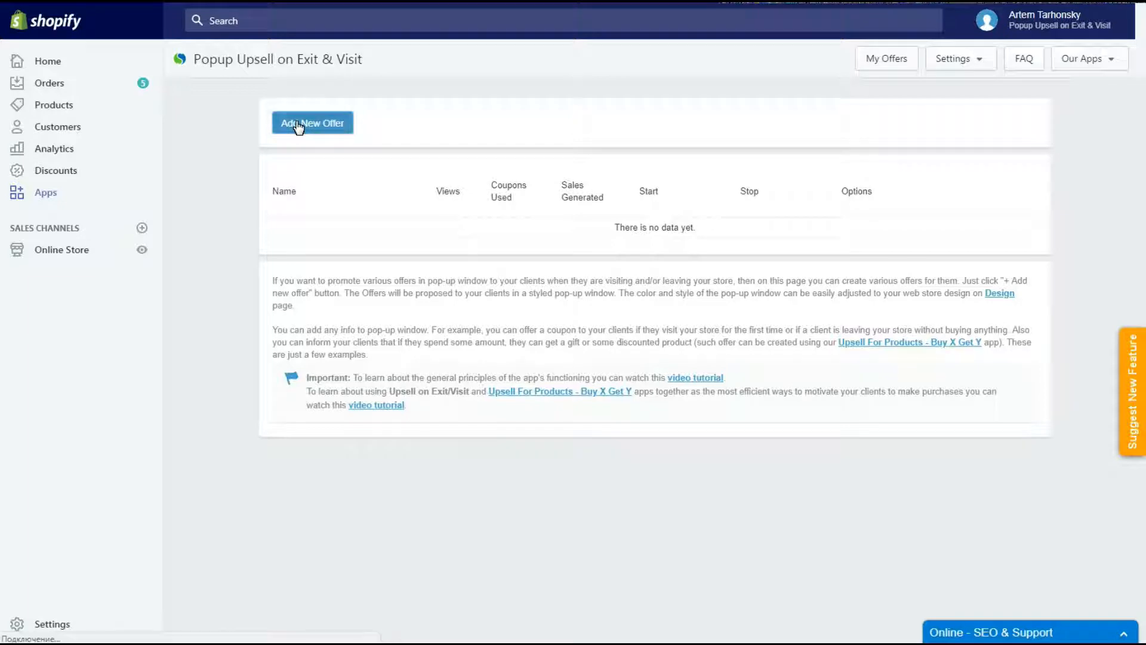
pyautogui.click(312, 122)
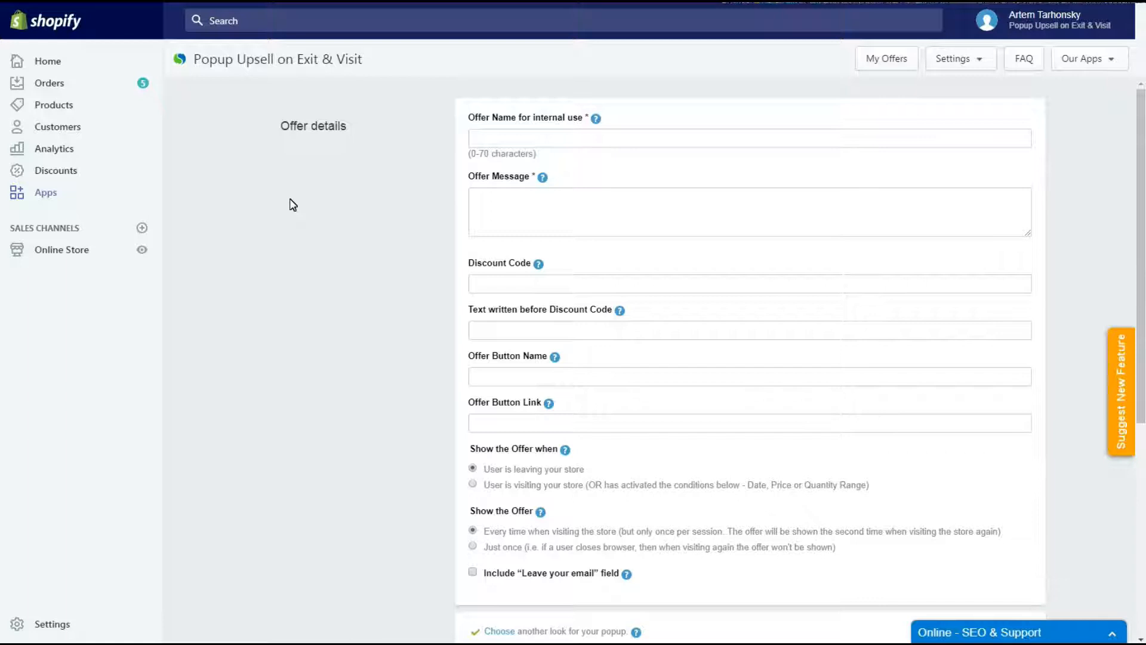
# Step: Name the offer '10% discount', set discount code 10OFF and button label 'Shop NOW'
pyautogui.click(749, 138)
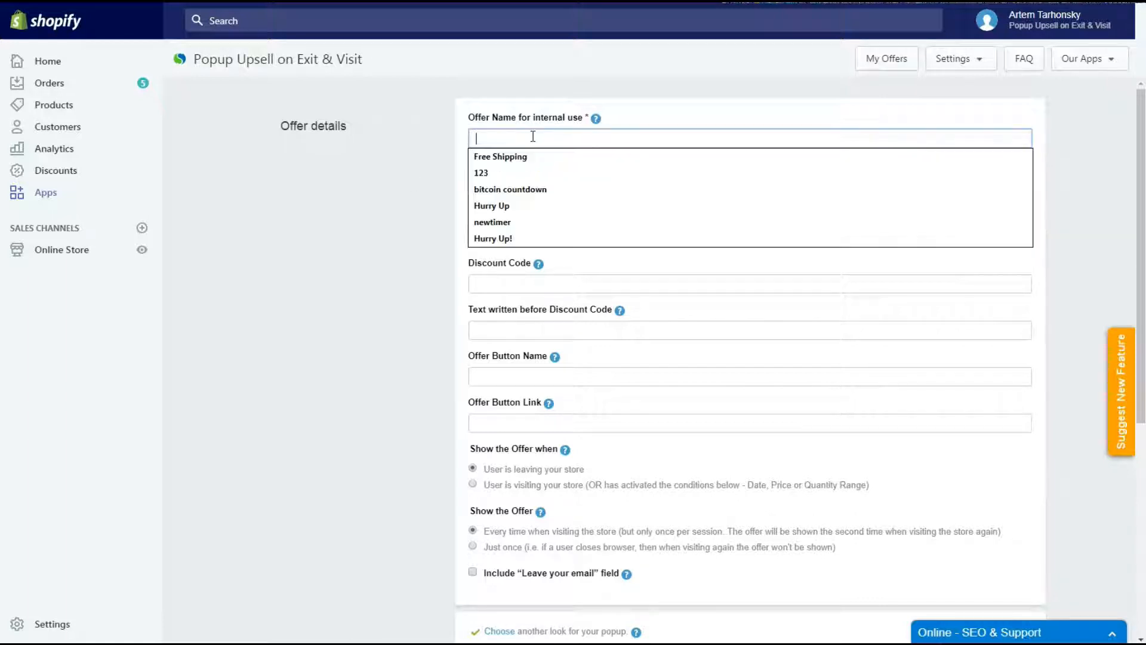
pyautogui.write('10% disc')
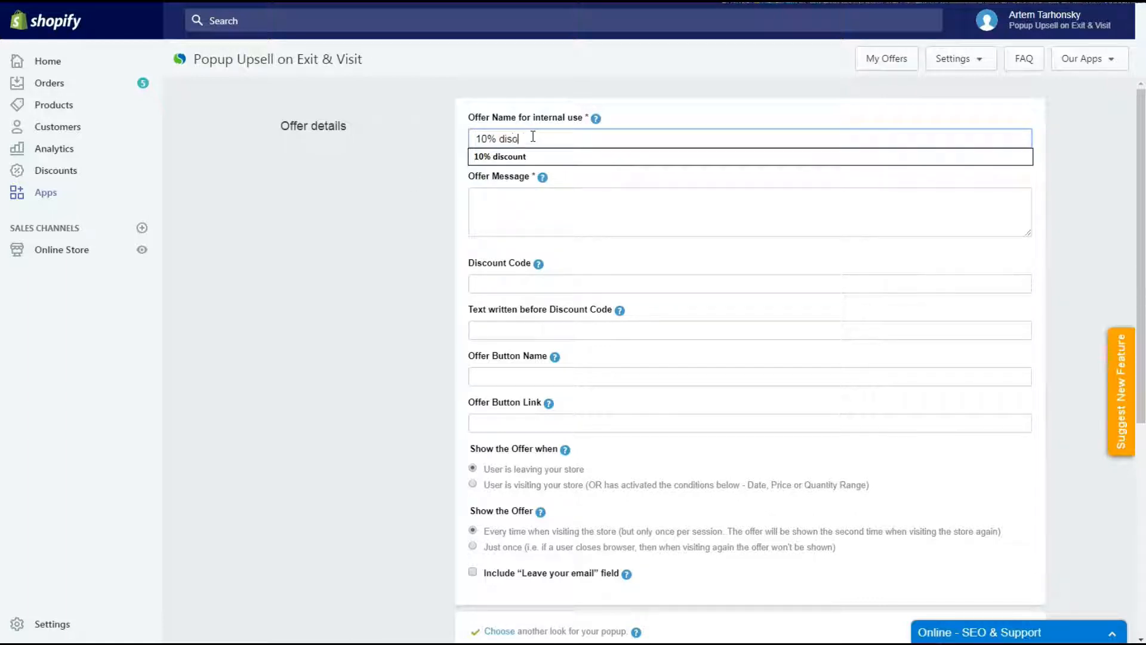
pyautogui.click(499, 155)
pyautogui.write('Glad to see you! Take your personal coupon with 10% discount for any purchase!')
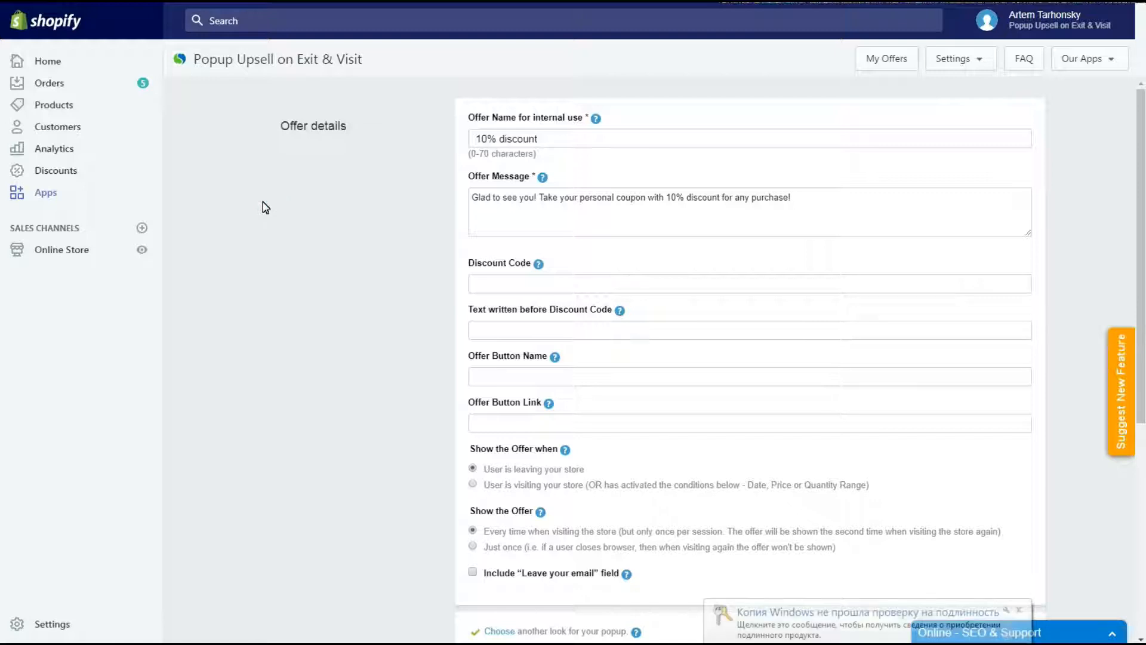
pyautogui.click(749, 284)
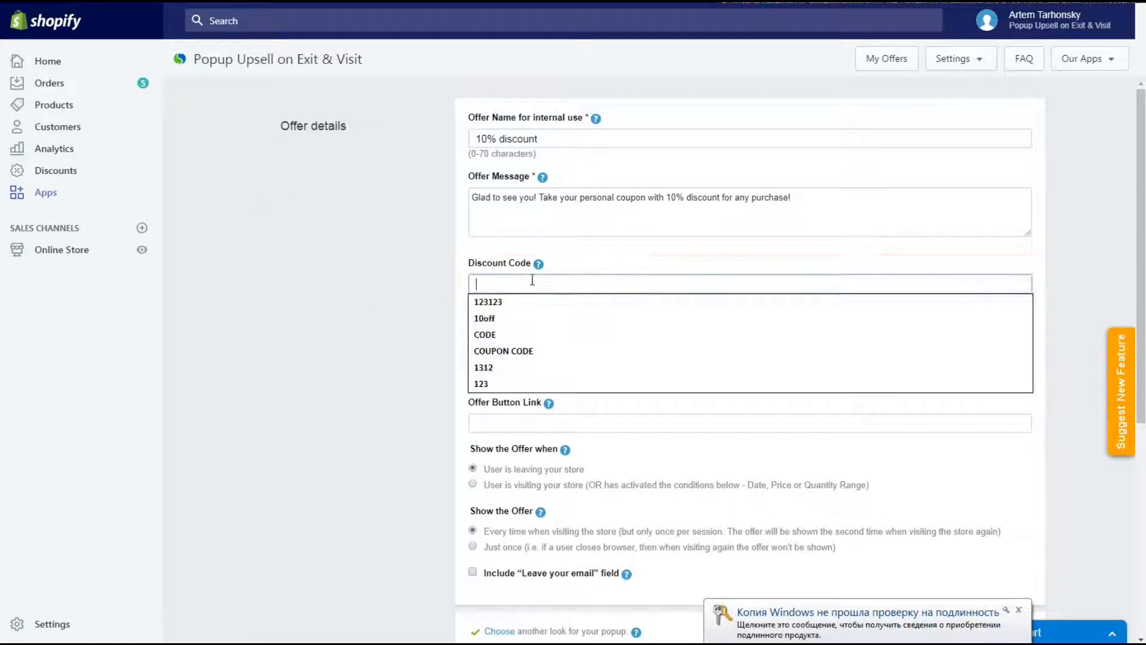
pyautogui.write('10OFF')
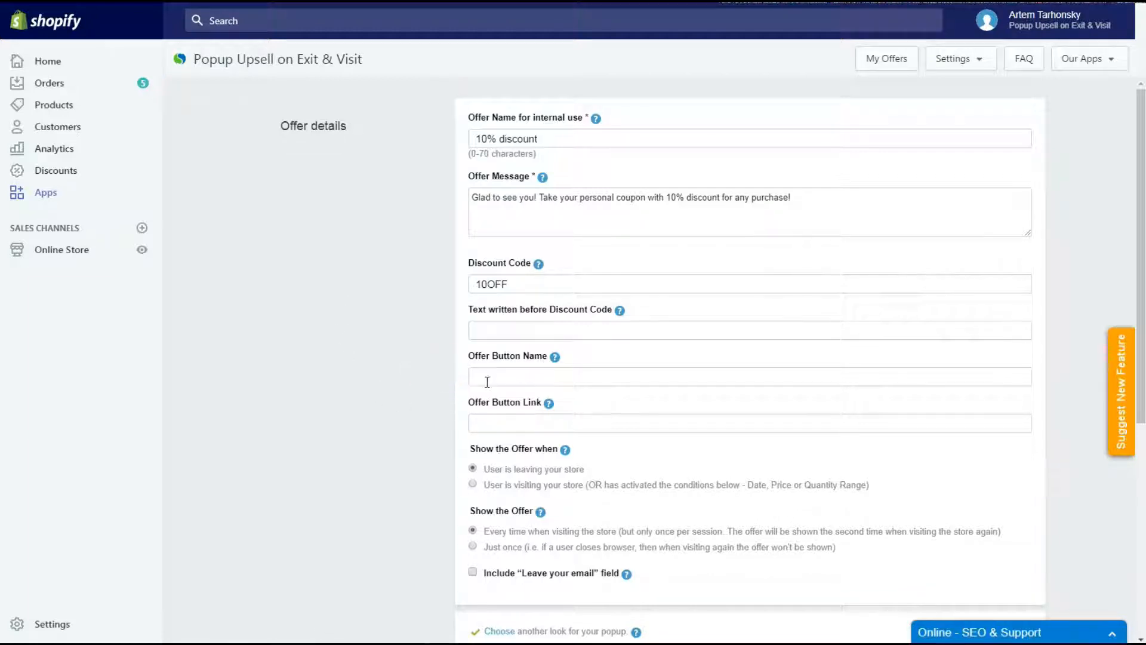
pyautogui.write('Shop NOW')
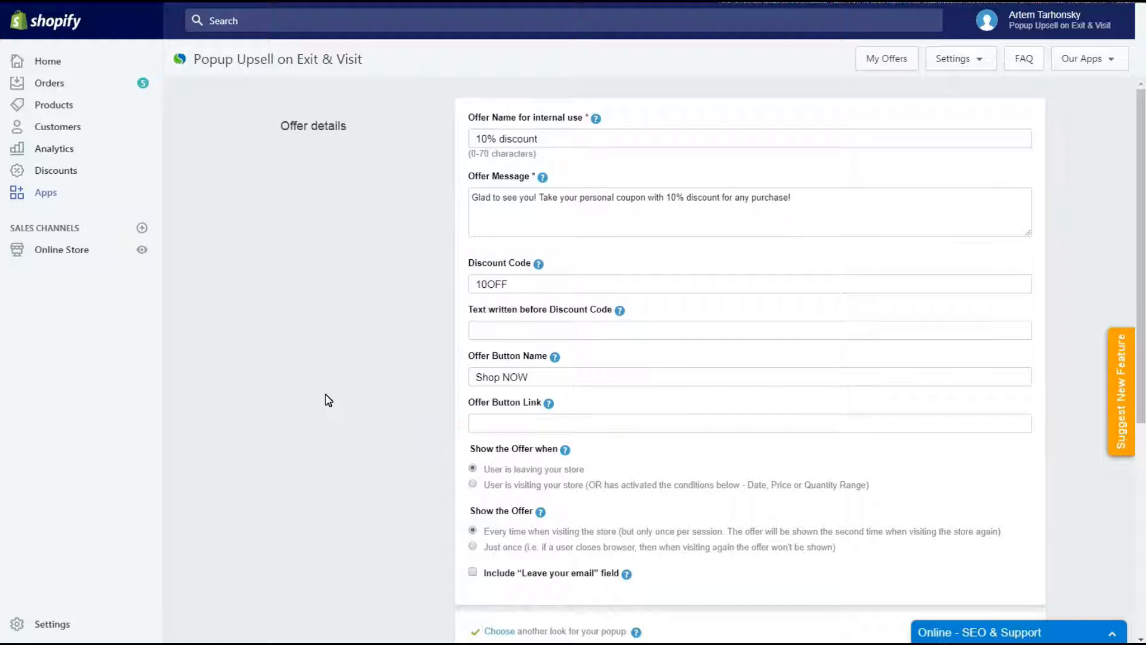
pyautogui.moveTo(292, 554)
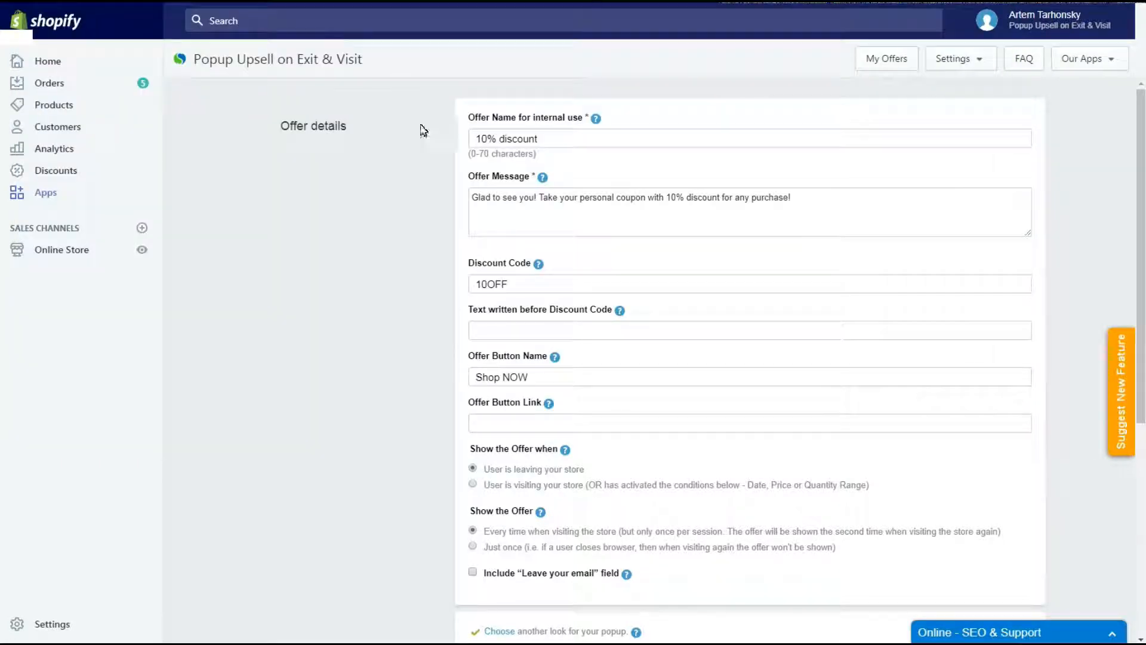
pyautogui.write('https://a-ginger.myshopify.com/collections/all')
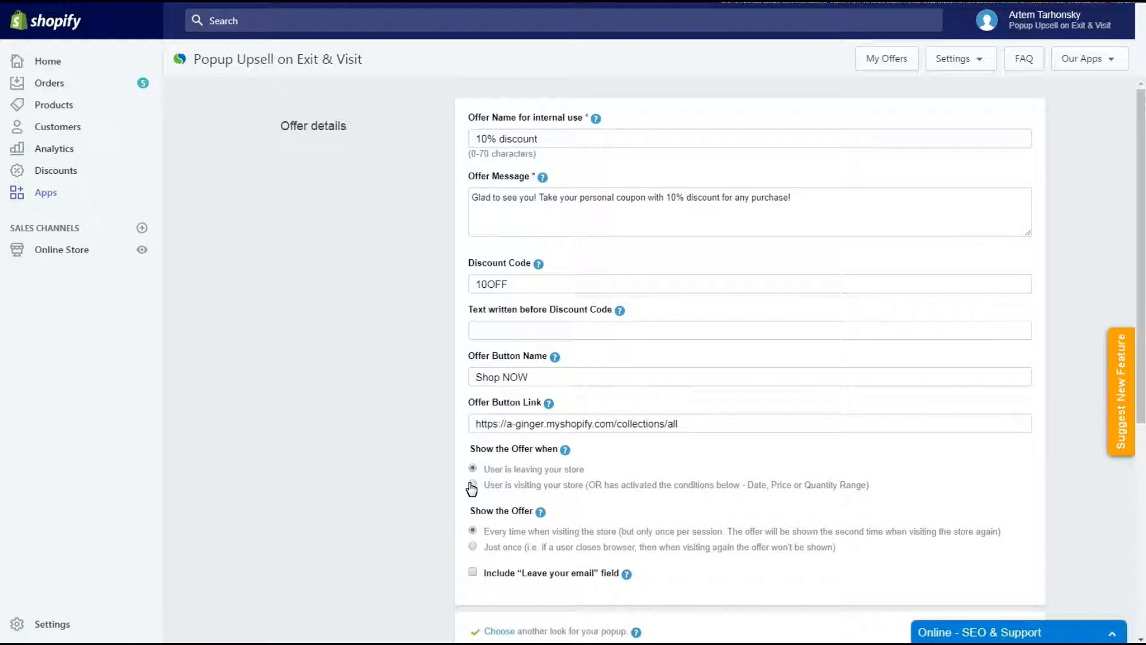
pyautogui.click(473, 485)
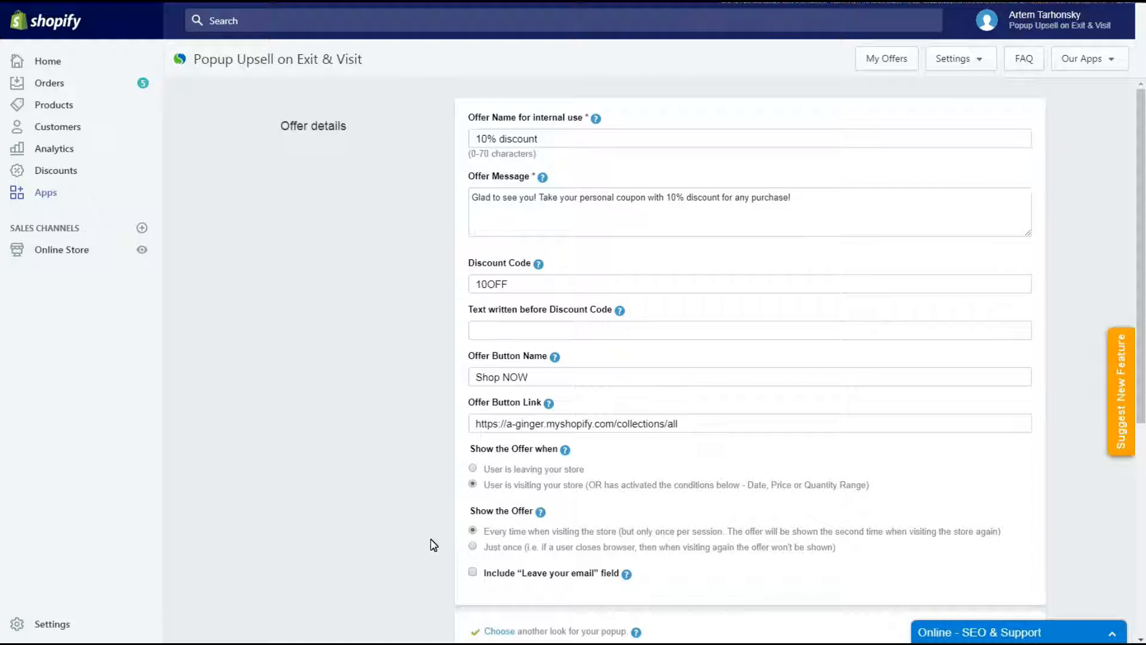
pyautogui.click(473, 547)
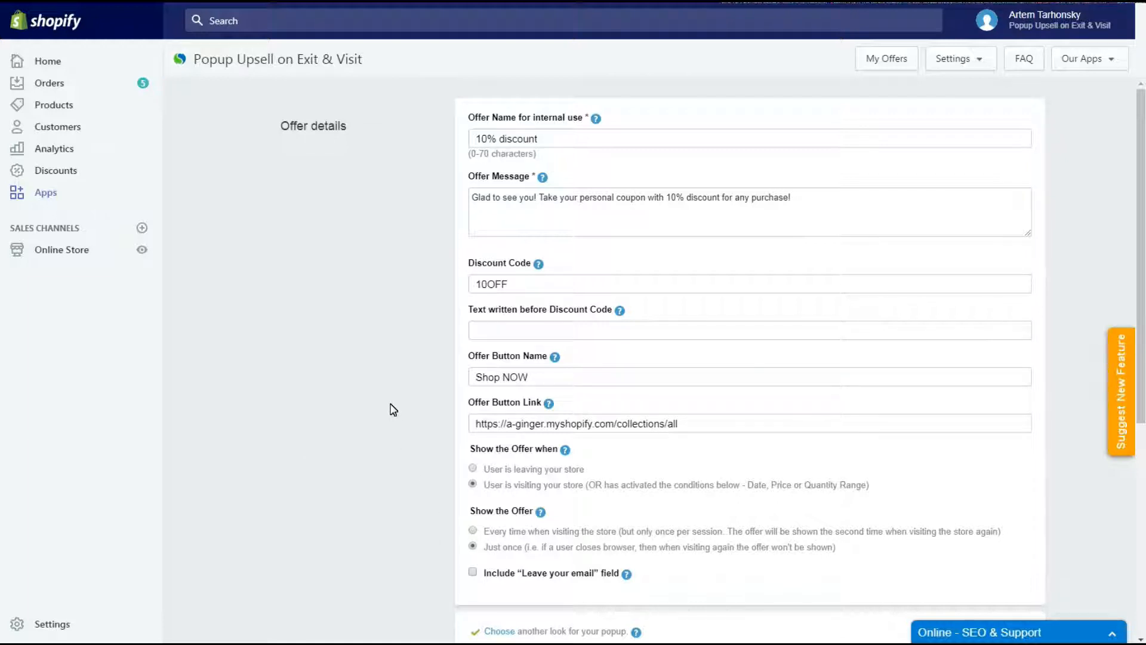
pyautogui.scroll(-3)
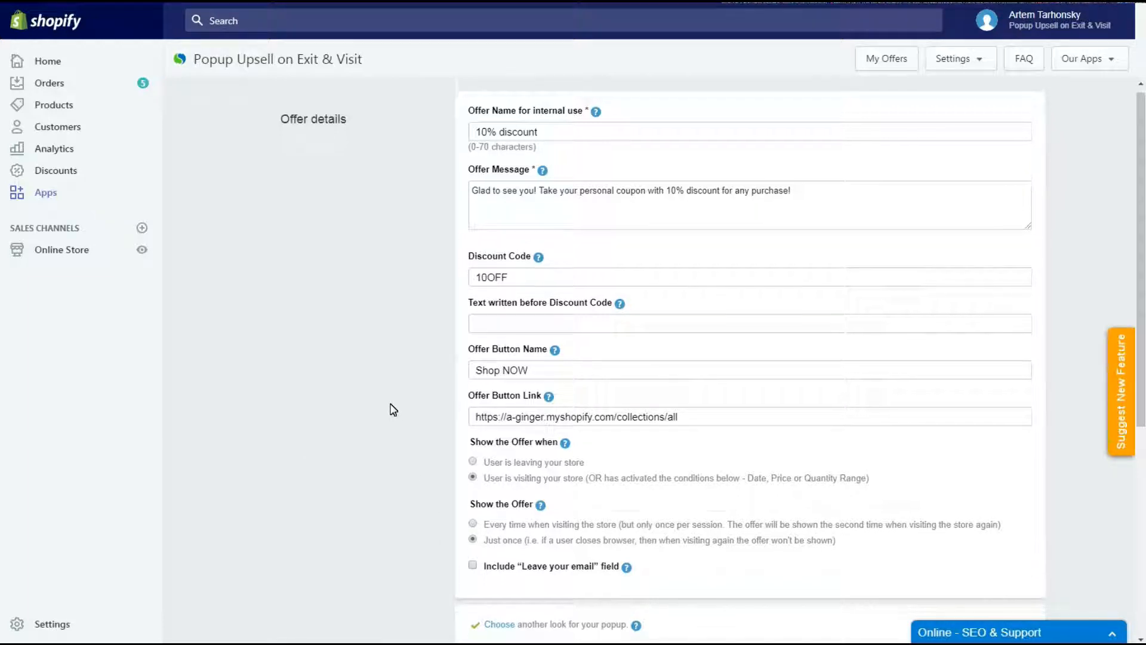
pyautogui.scroll(-3)
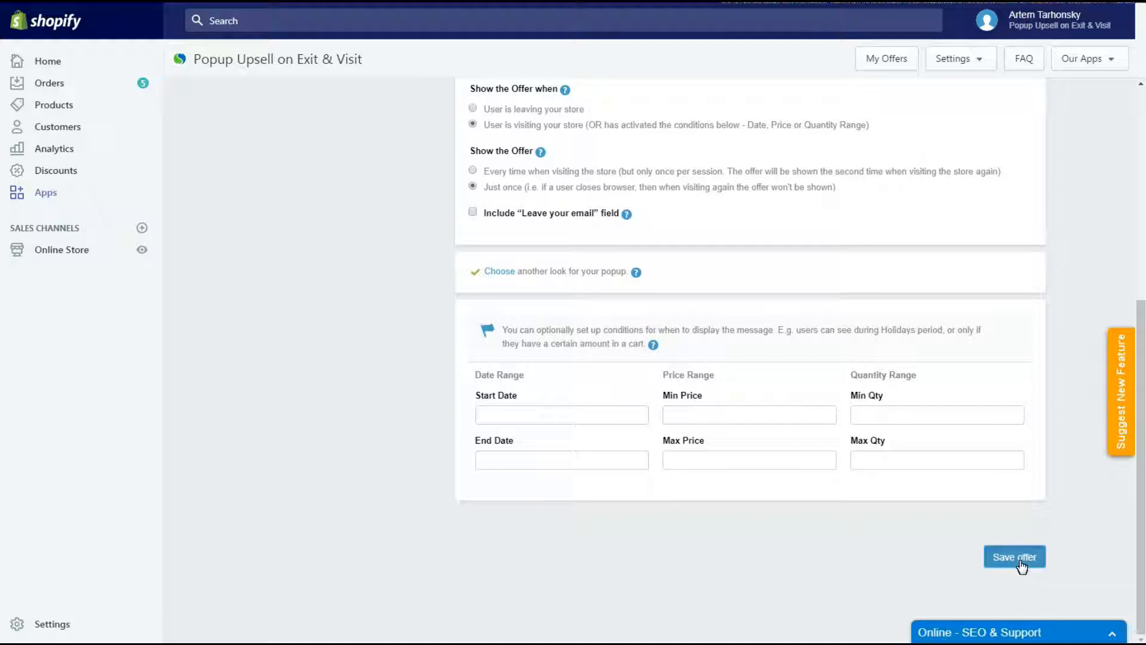
# Step: Save the 10% discount offer and preview its coupon popup on the storefront
pyautogui.click(1015, 556)
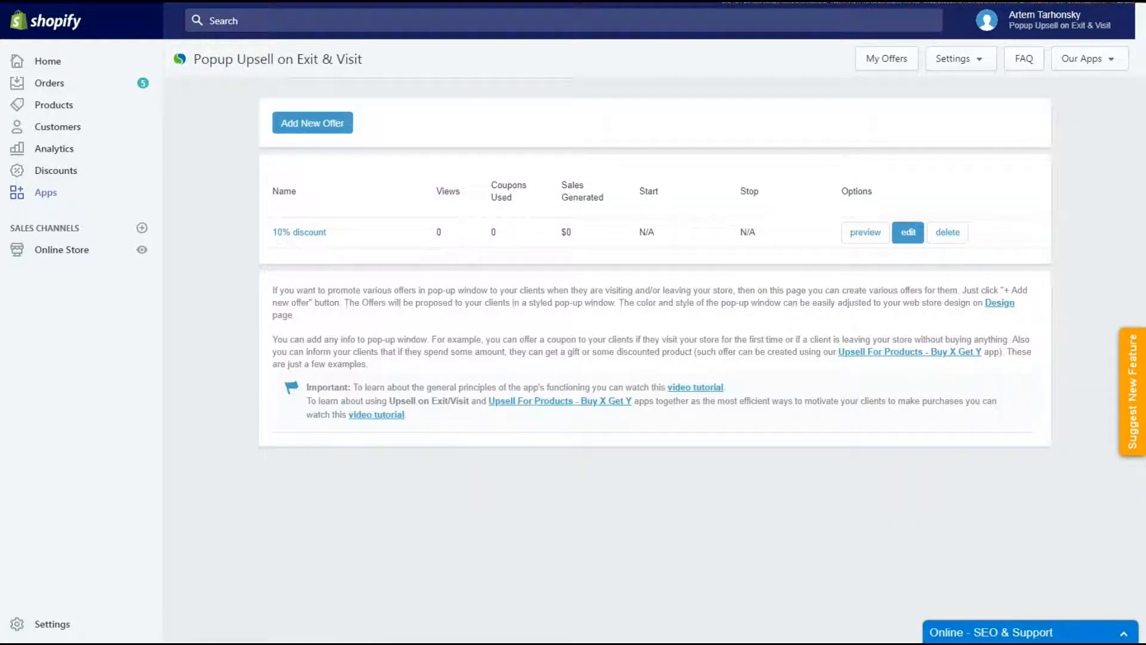
pyautogui.click(865, 232)
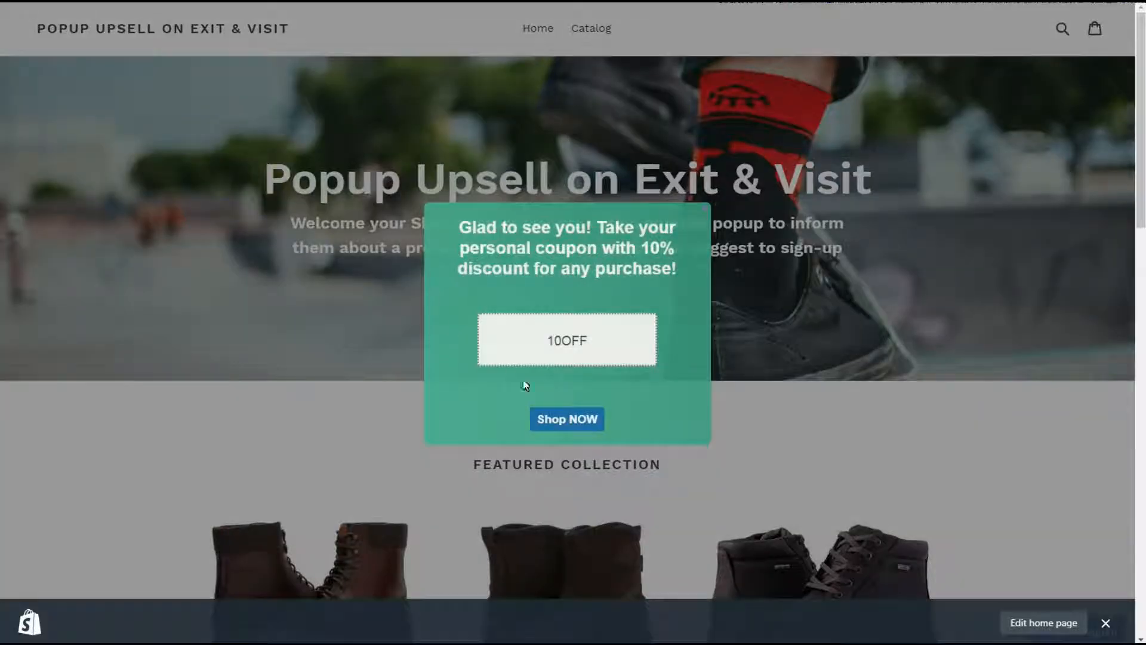
pyautogui.click(566, 419)
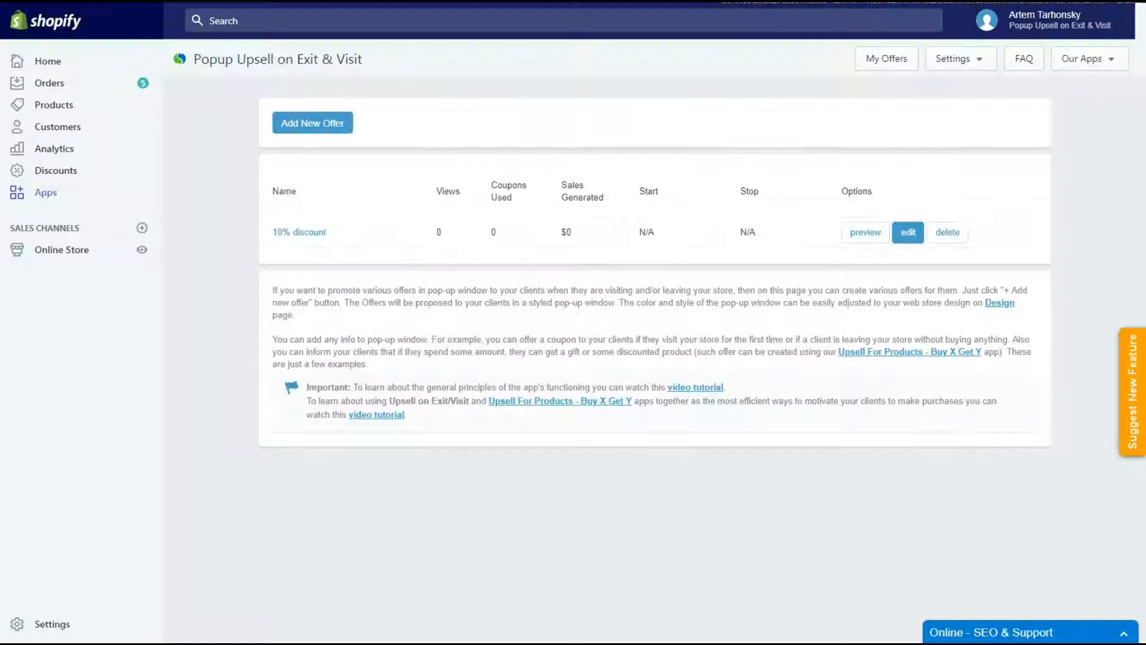
# Step: Reopen the 10% discount offer and toggle the 'Leave your email' field on then off
pyautogui.click(908, 233)
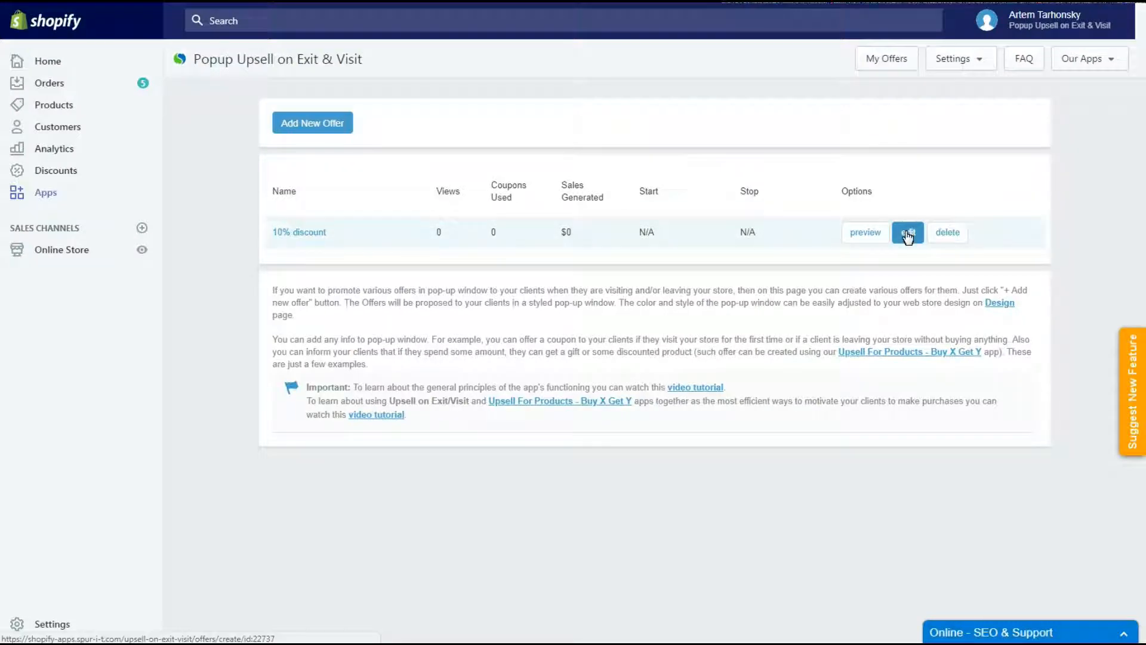
pyautogui.click(906, 233)
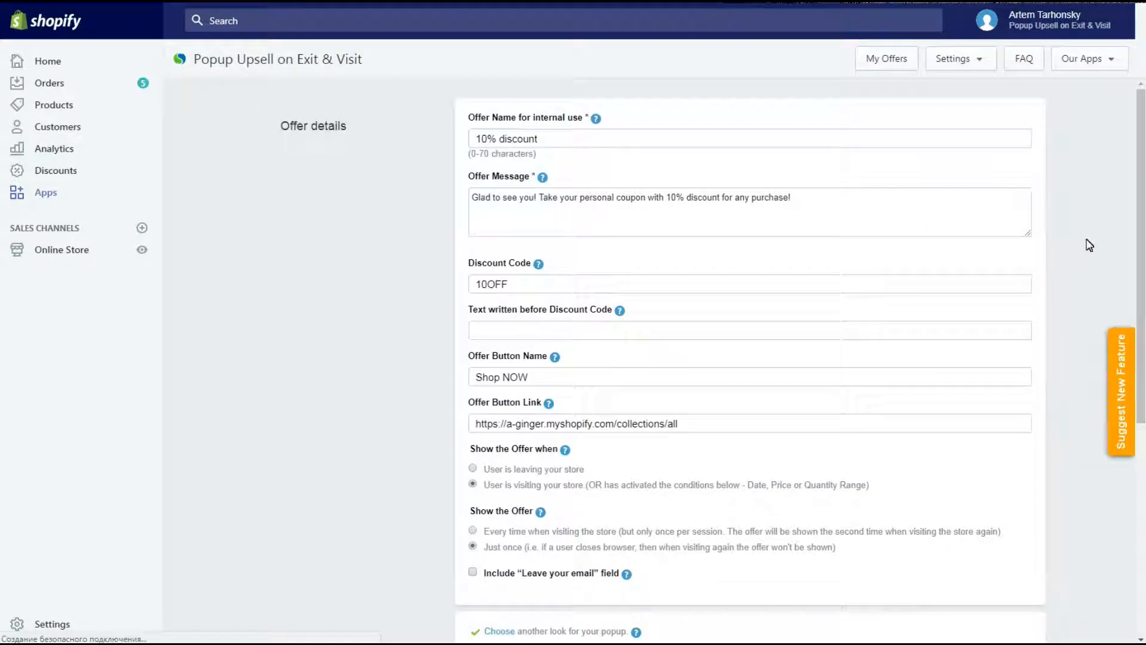
pyautogui.scroll(-3)
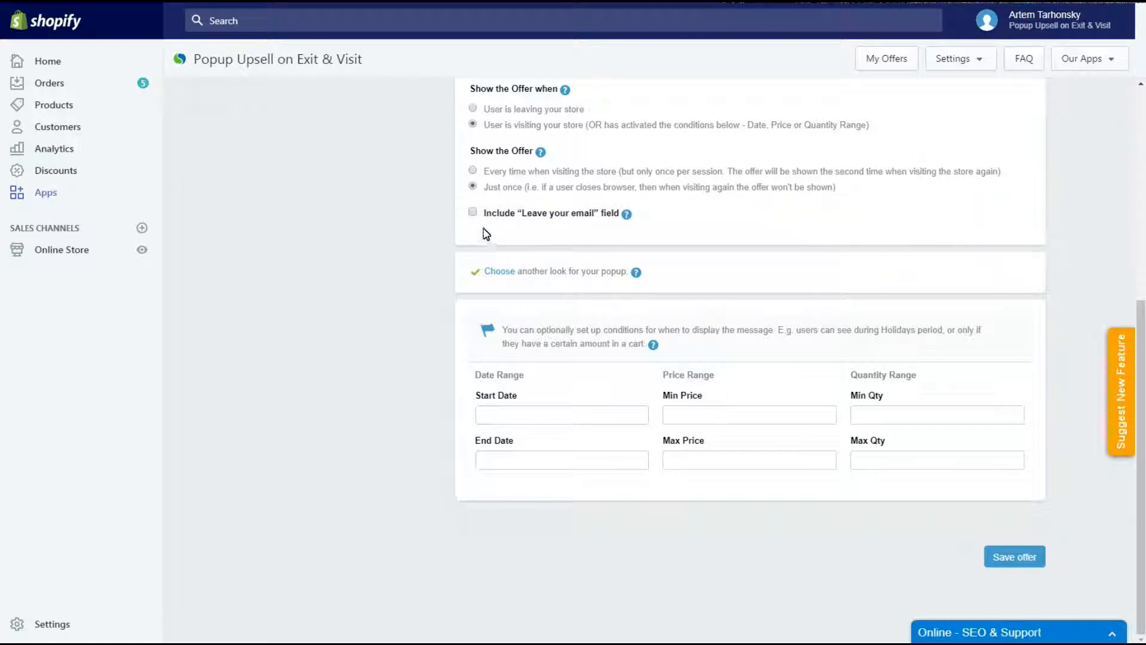
pyautogui.click(473, 213)
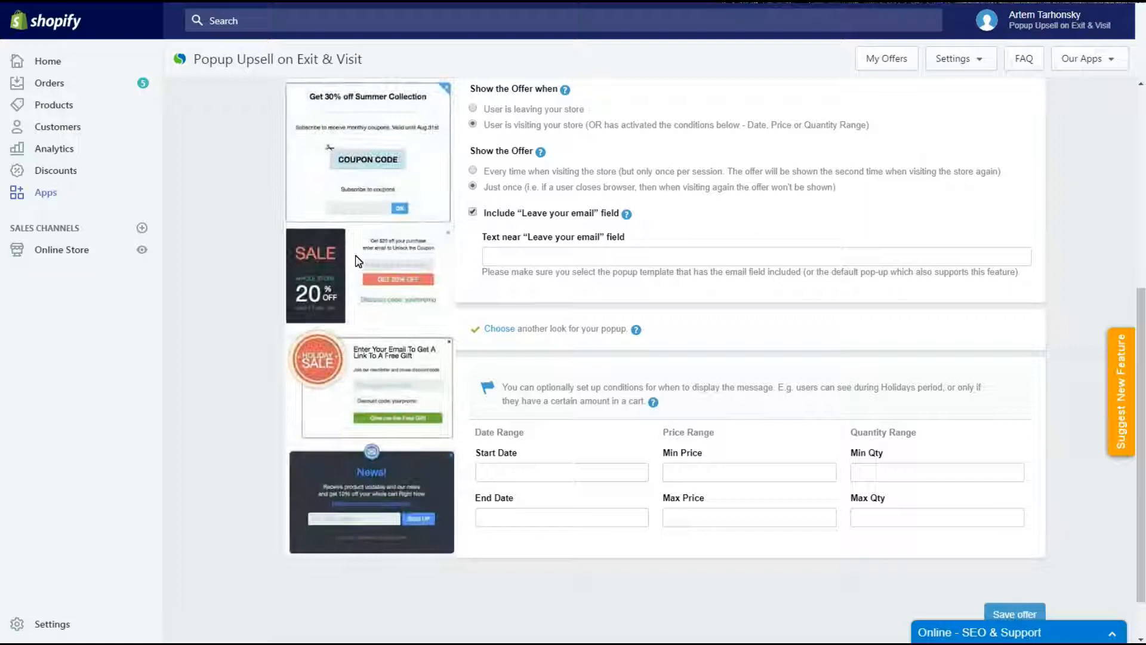
pyautogui.click(473, 213)
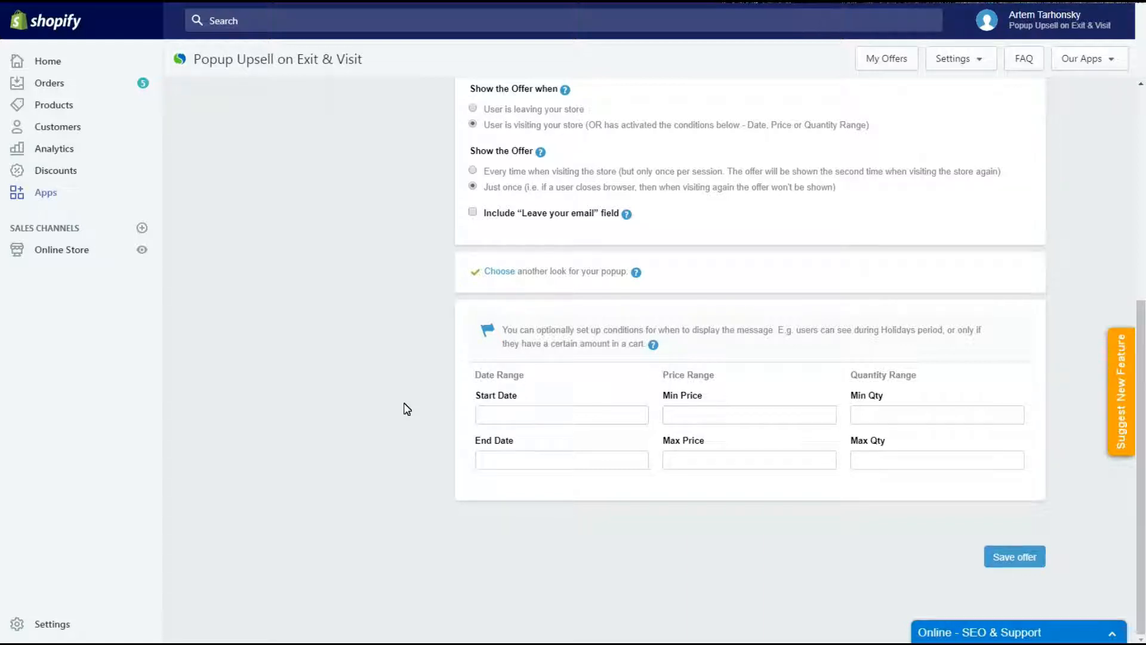
# Step: Set minimum price 100 and minimum quantity 2, then save the offer
pyautogui.click(936, 415)
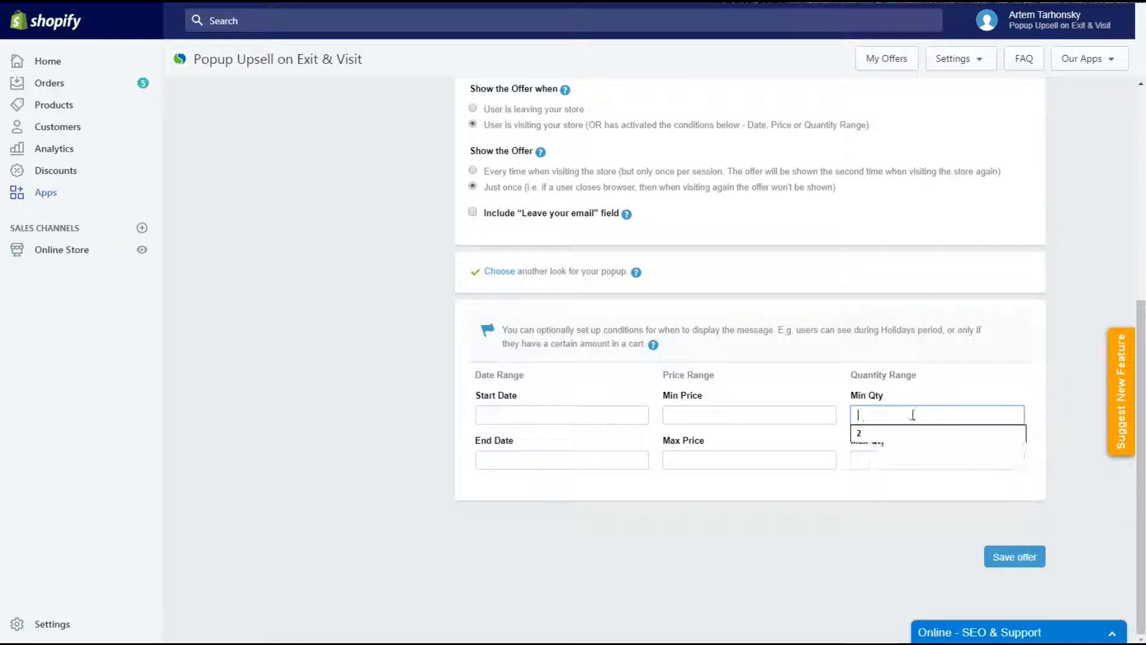
pyautogui.write('100')
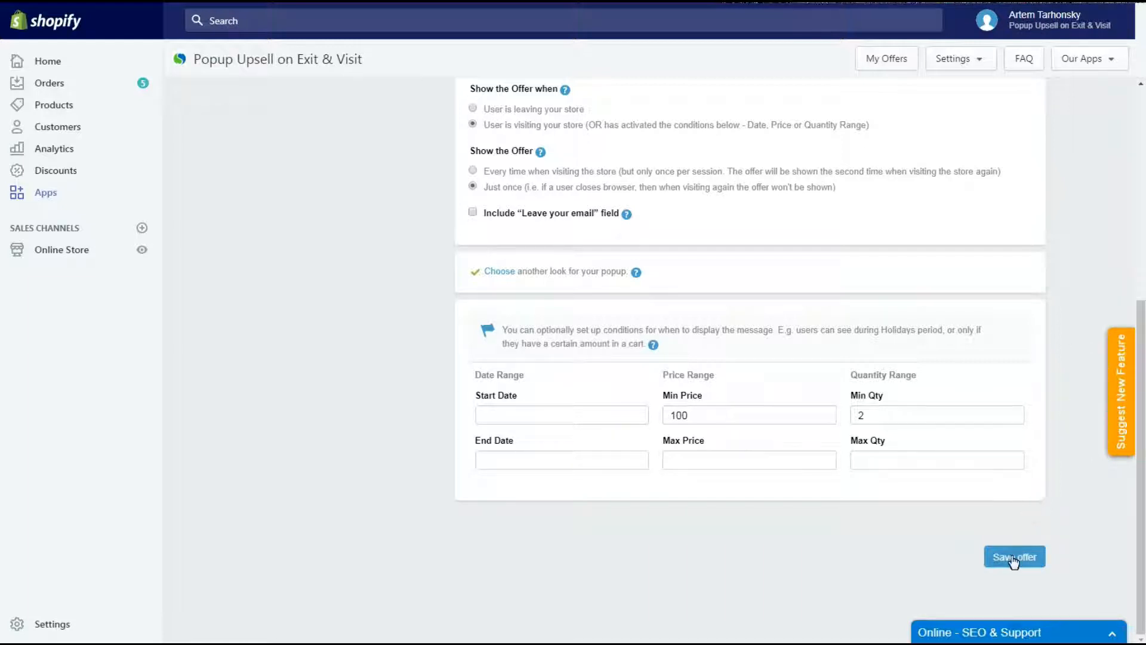
pyautogui.click(1015, 557)
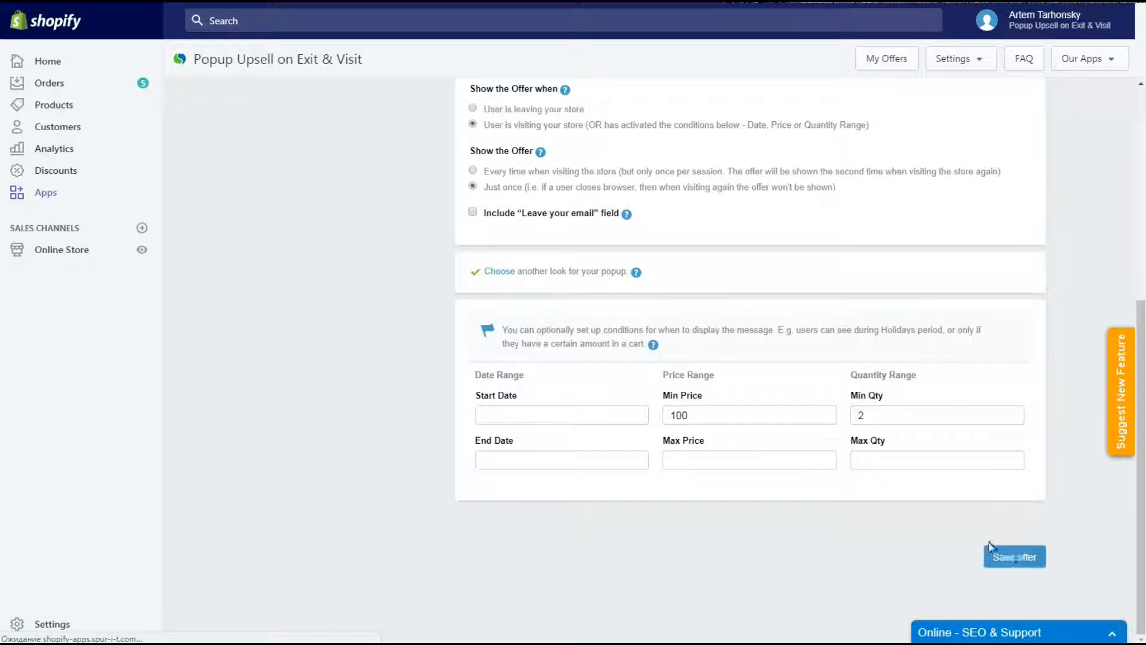
pyautogui.click(1014, 557)
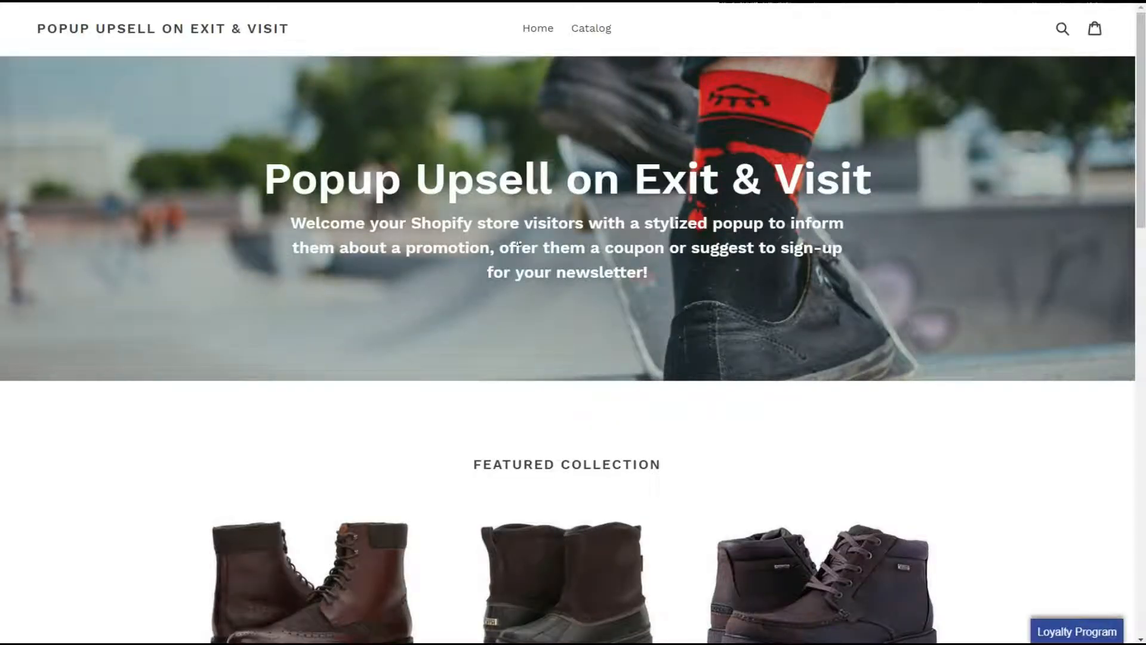
# Step: Add two Rutland Chelsea boots to the storefront cart, triggering the 10OFF popup
pyautogui.scroll(-3)
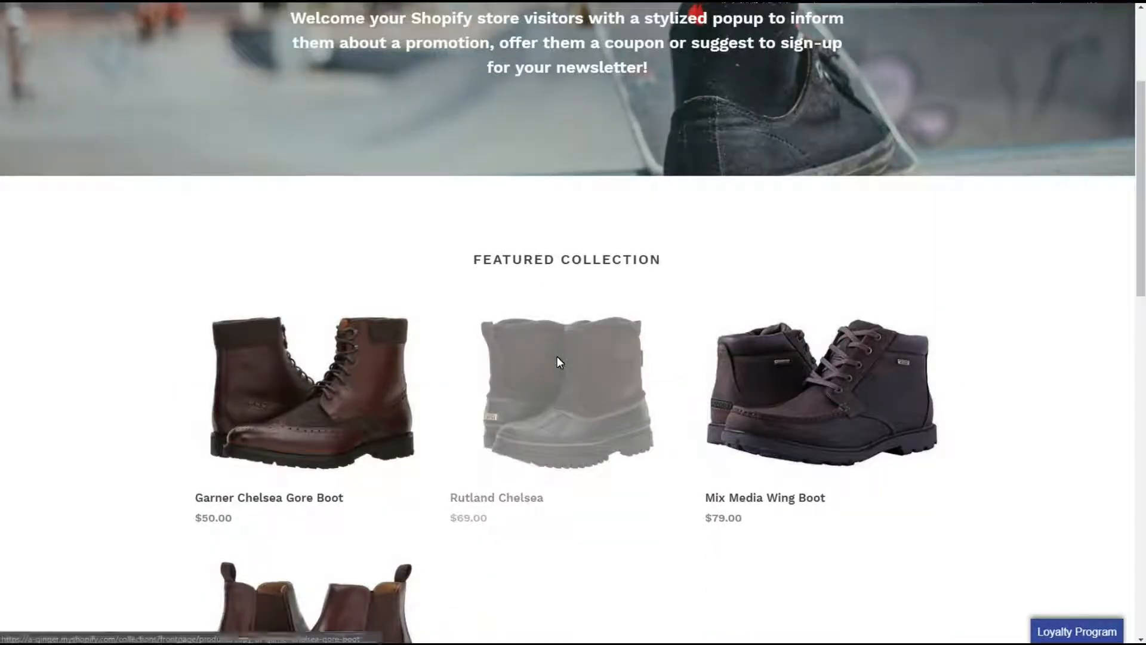
pyautogui.click(566, 393)
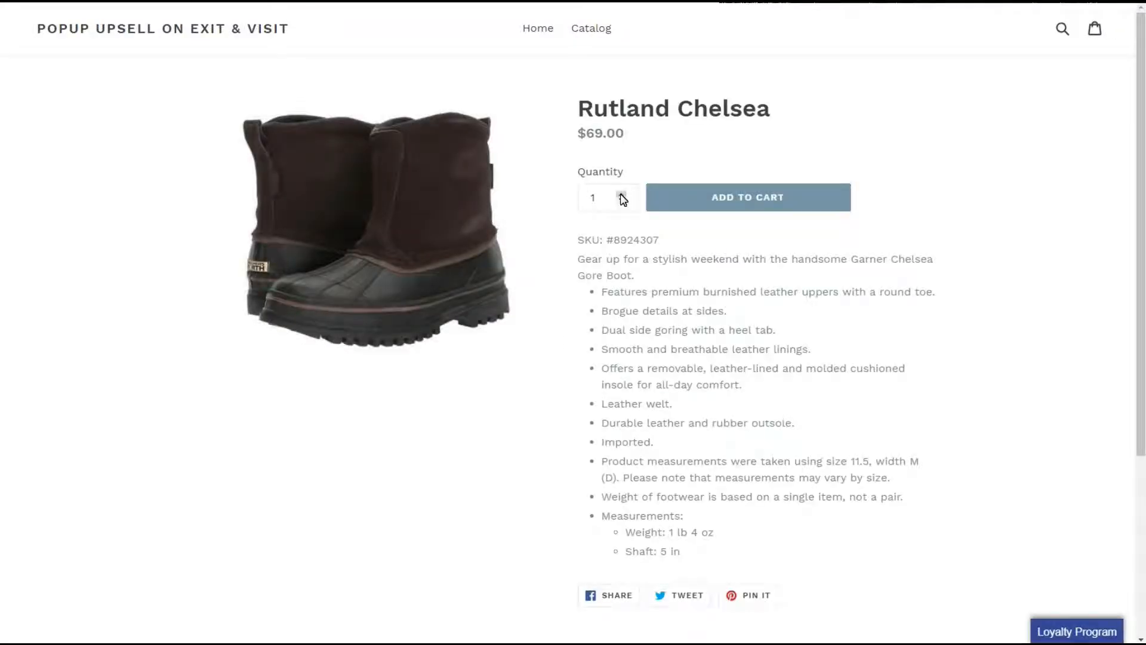
pyautogui.click(622, 193)
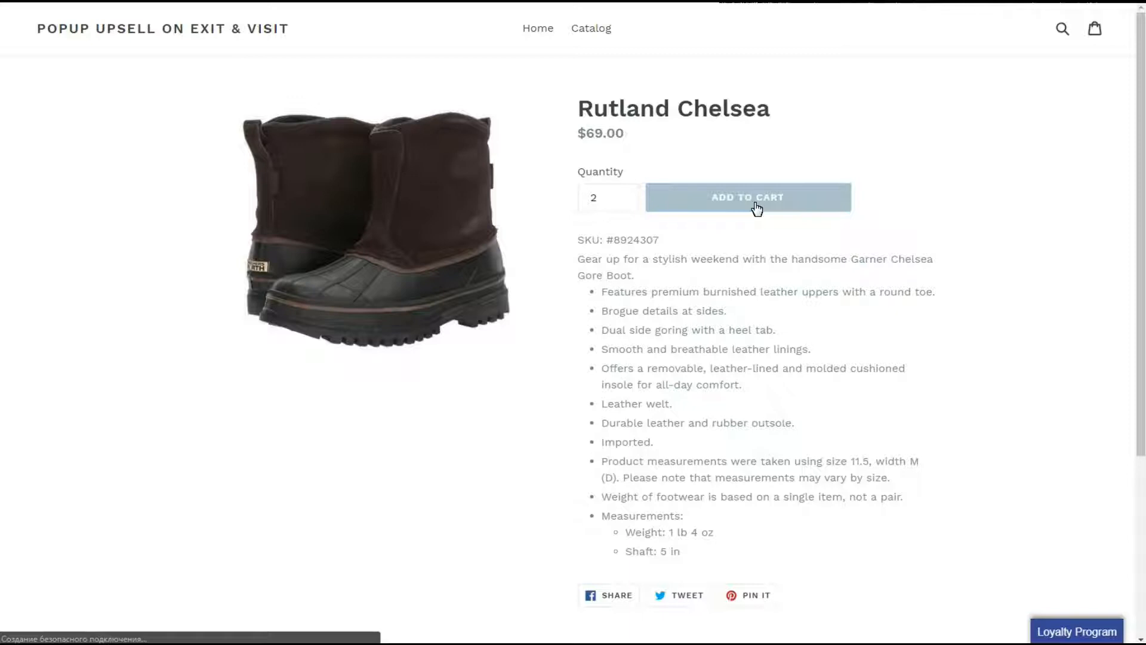
pyautogui.click(748, 197)
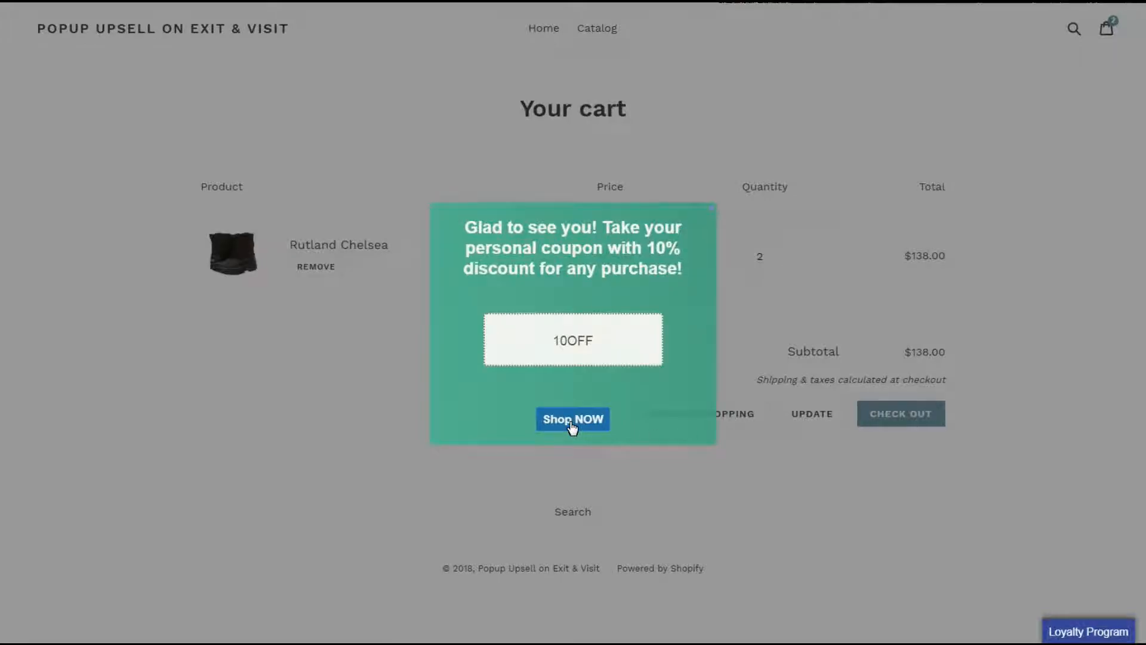
# Step: Follow the popup's Shop NOW link, reopen the offer and clear its minimum price
pyautogui.click(572, 419)
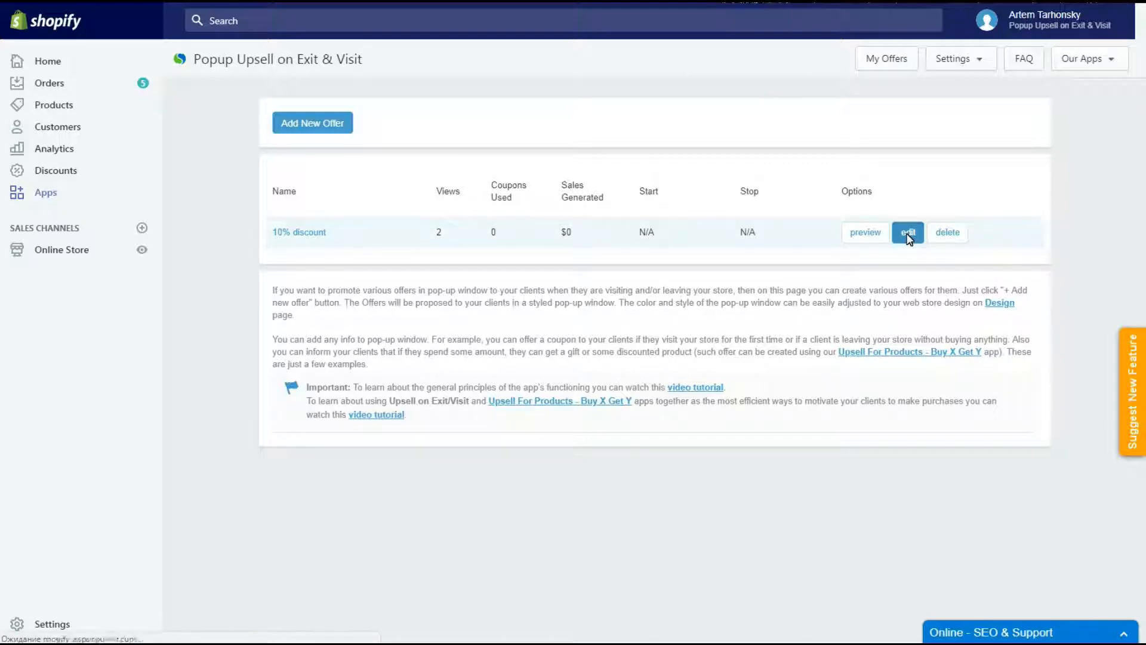
pyautogui.click(908, 232)
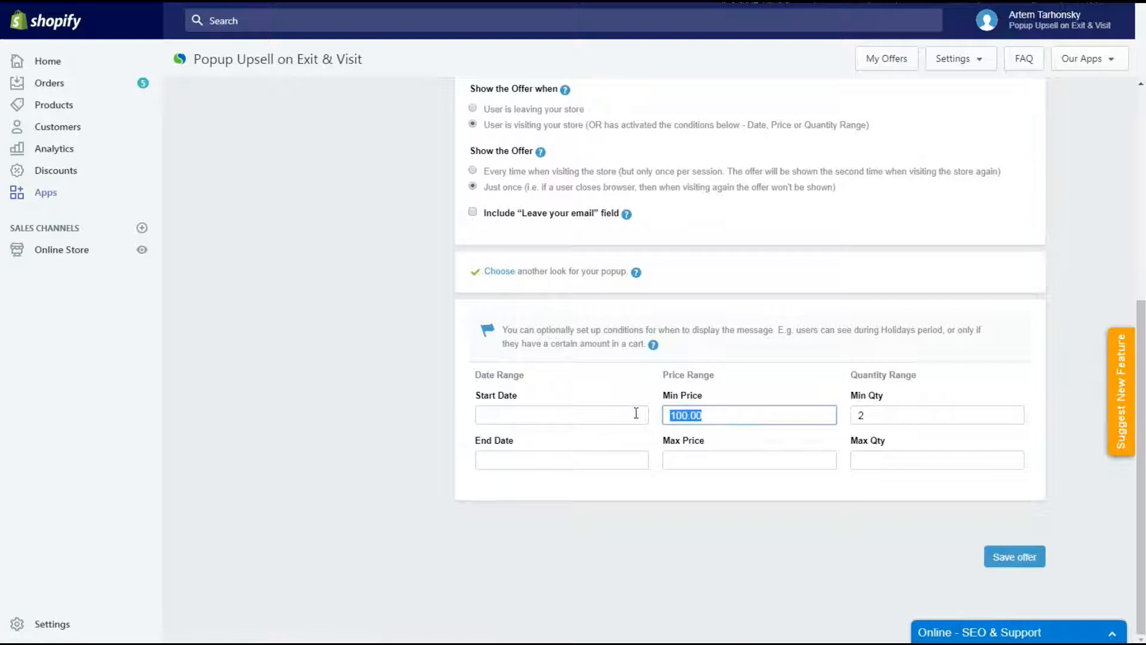
pyautogui.press('backspace')
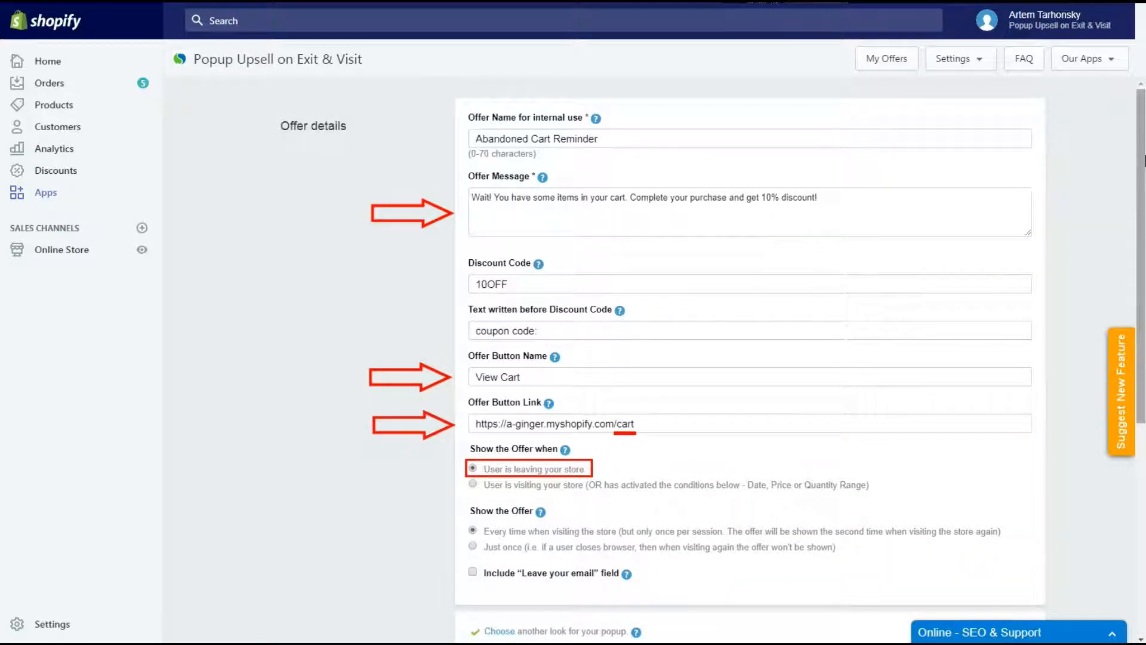
# Step: Leave the cart to trigger the exit reminder popup with code 10OFF, then close it
pyautogui.scroll(-3)
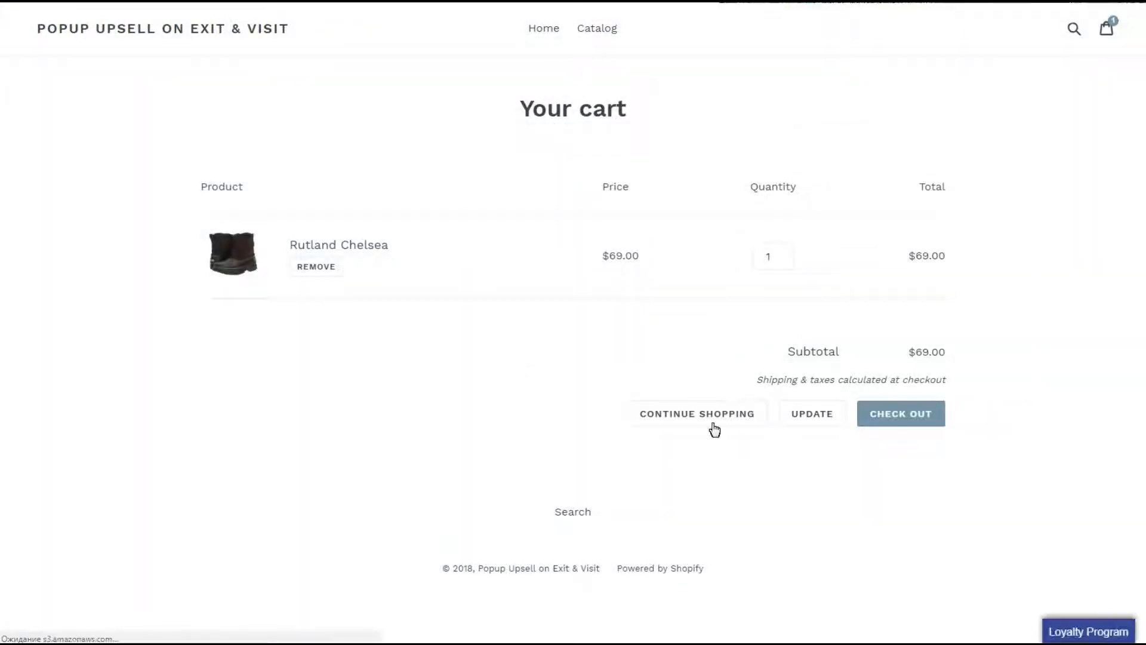
pyautogui.click(597, 27)
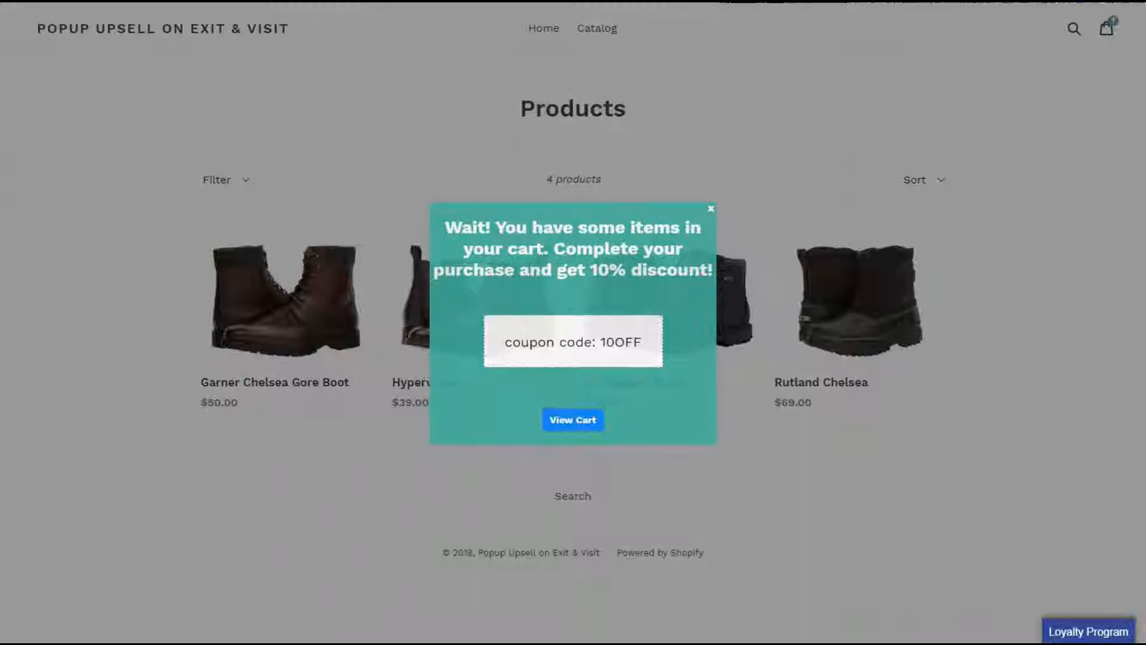
pyautogui.click(572, 419)
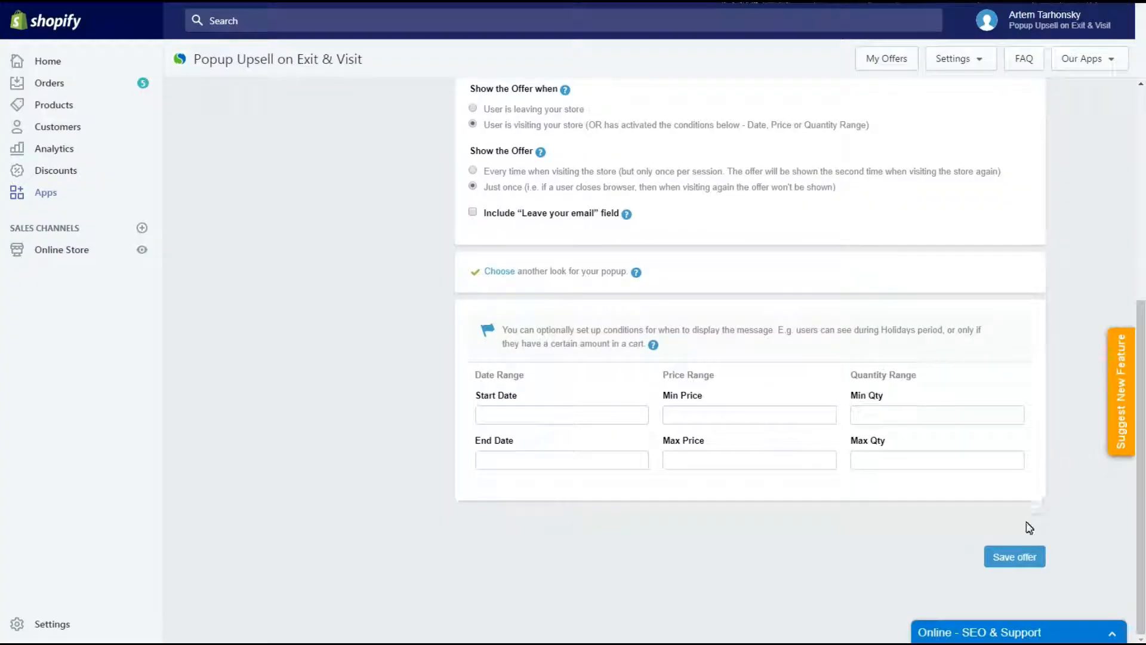
# Step: Save the edited offer and go to the app's Design settings
pyautogui.click(1014, 556)
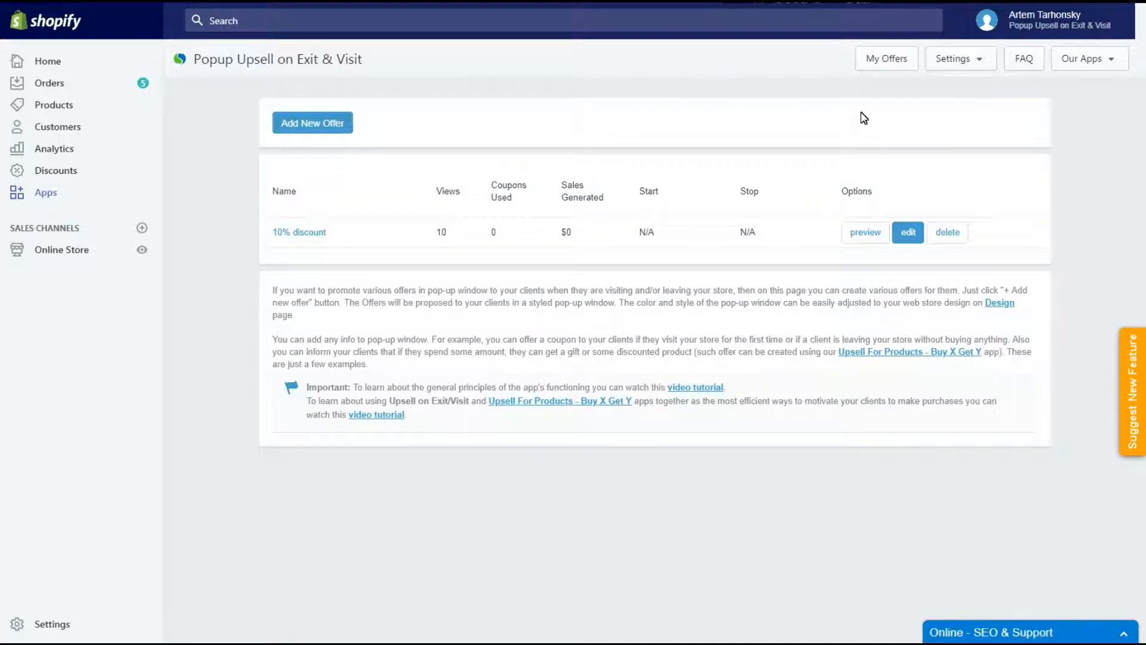
pyautogui.click(959, 59)
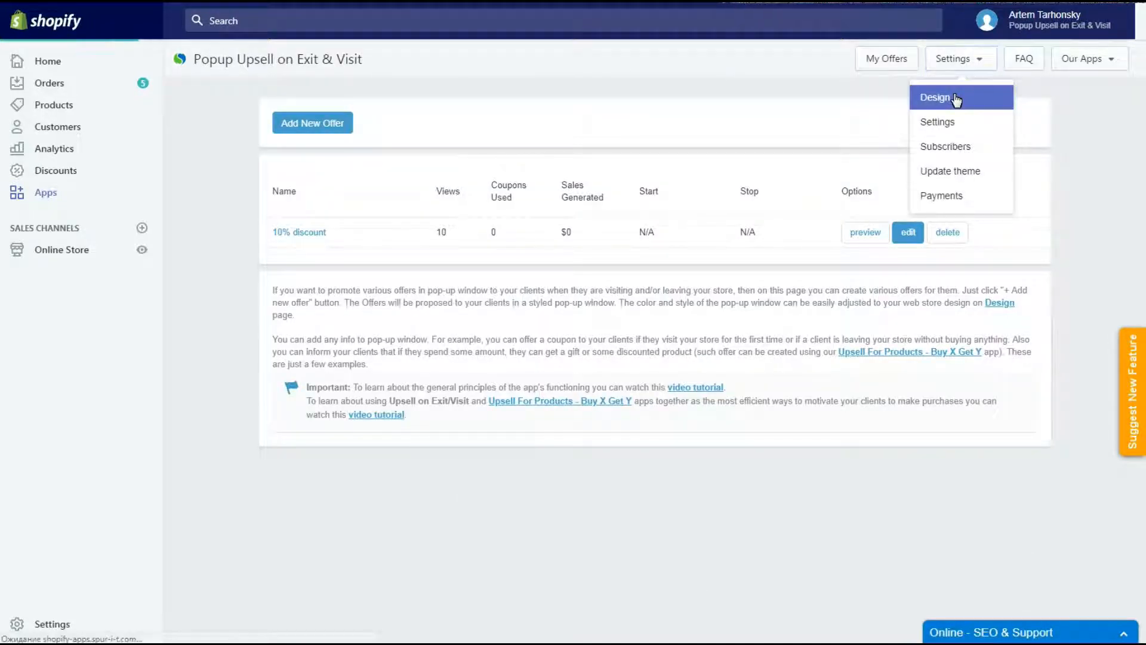
pyautogui.click(934, 96)
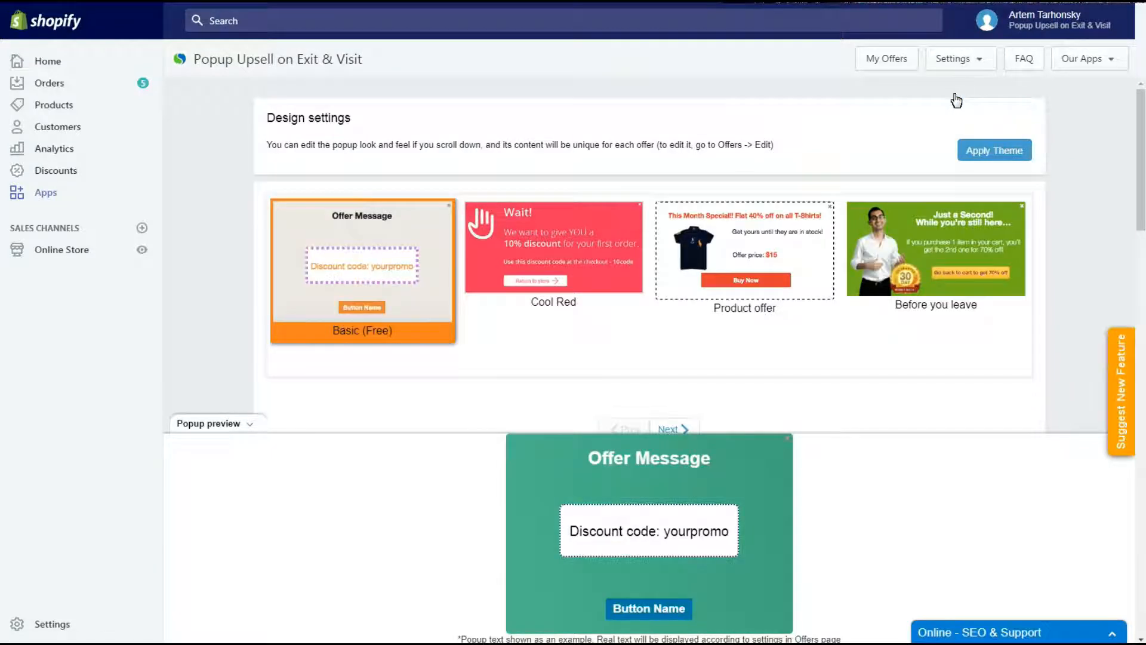
pyautogui.scroll(-3)
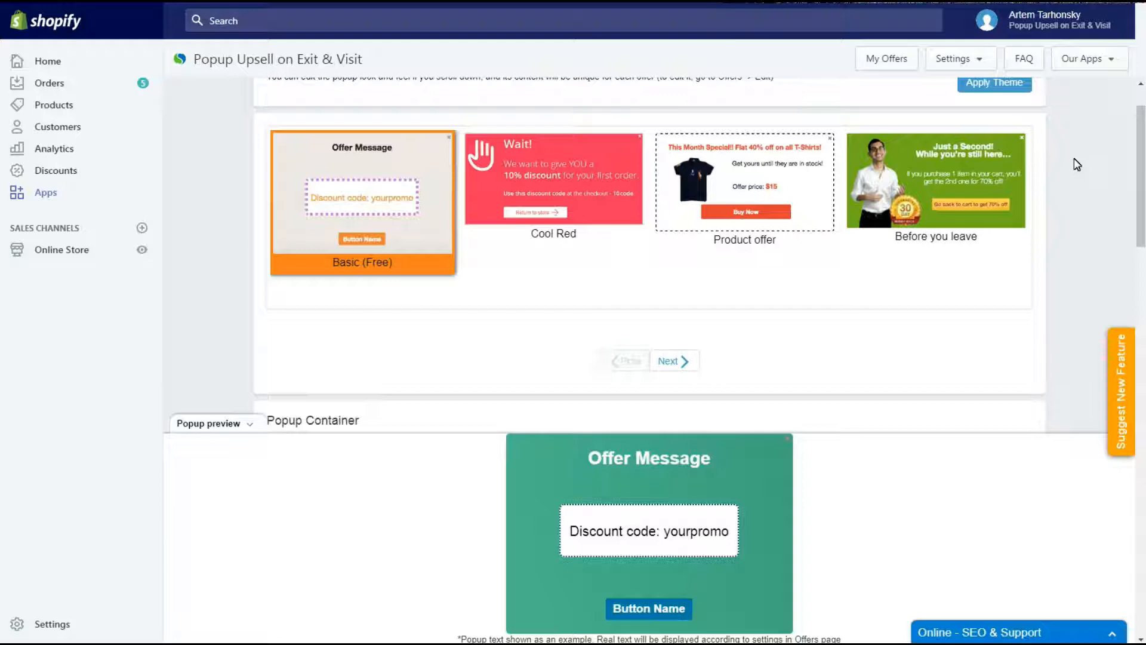
# Step: Browse the popup template pages and scroll through container and content styling
pyautogui.click(671, 361)
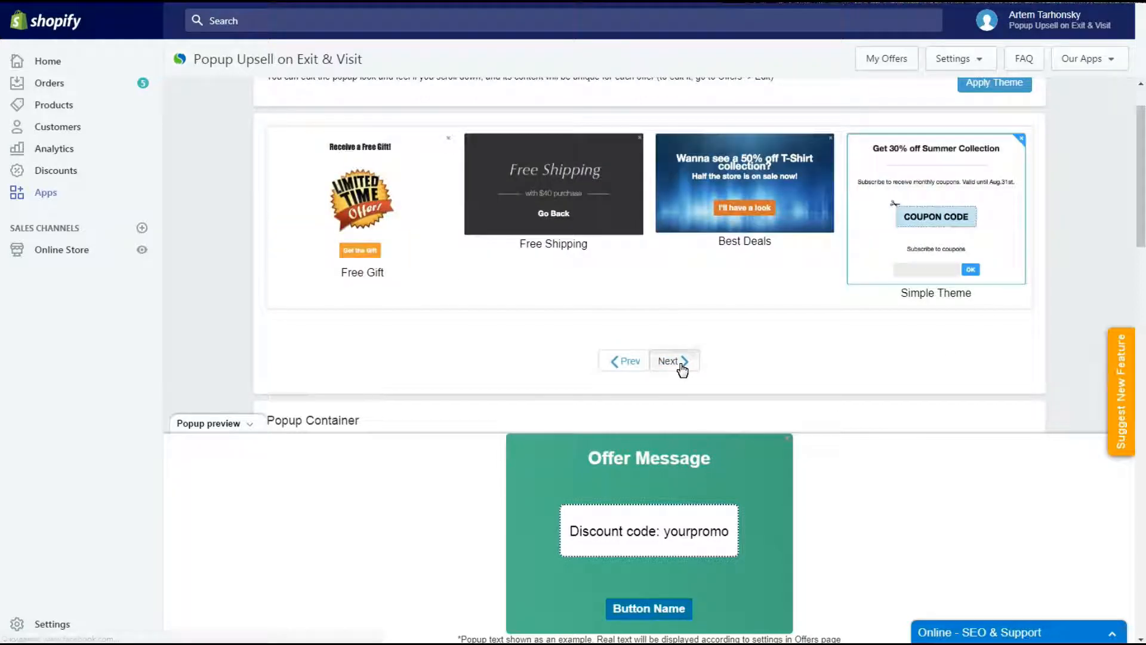
pyautogui.click(669, 361)
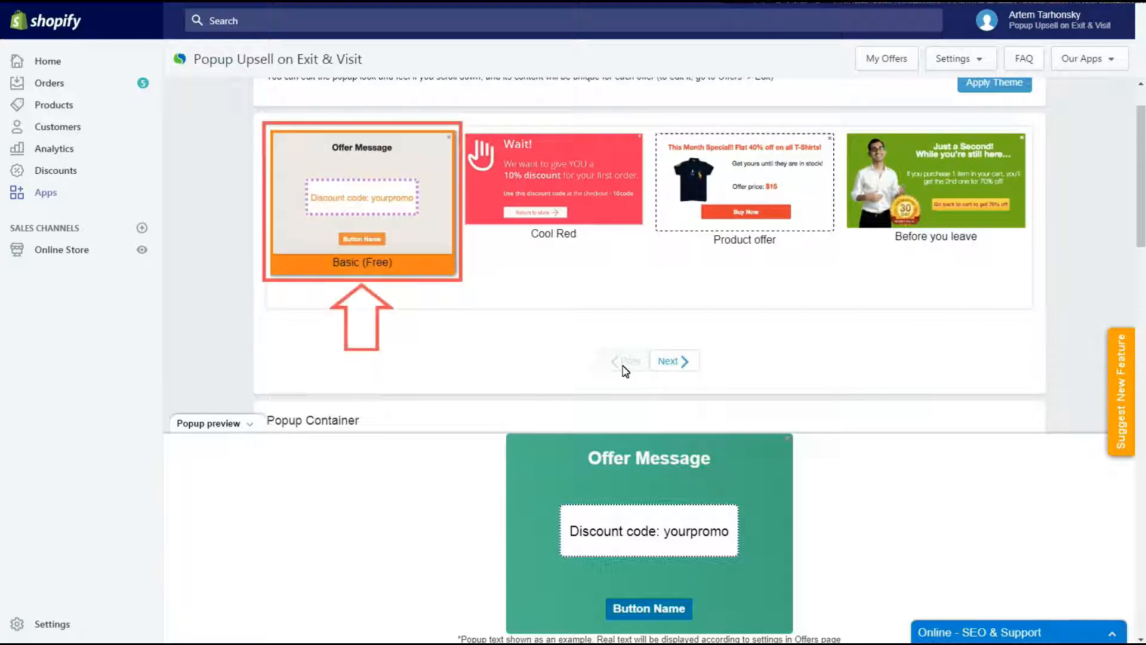
pyautogui.scroll(-3)
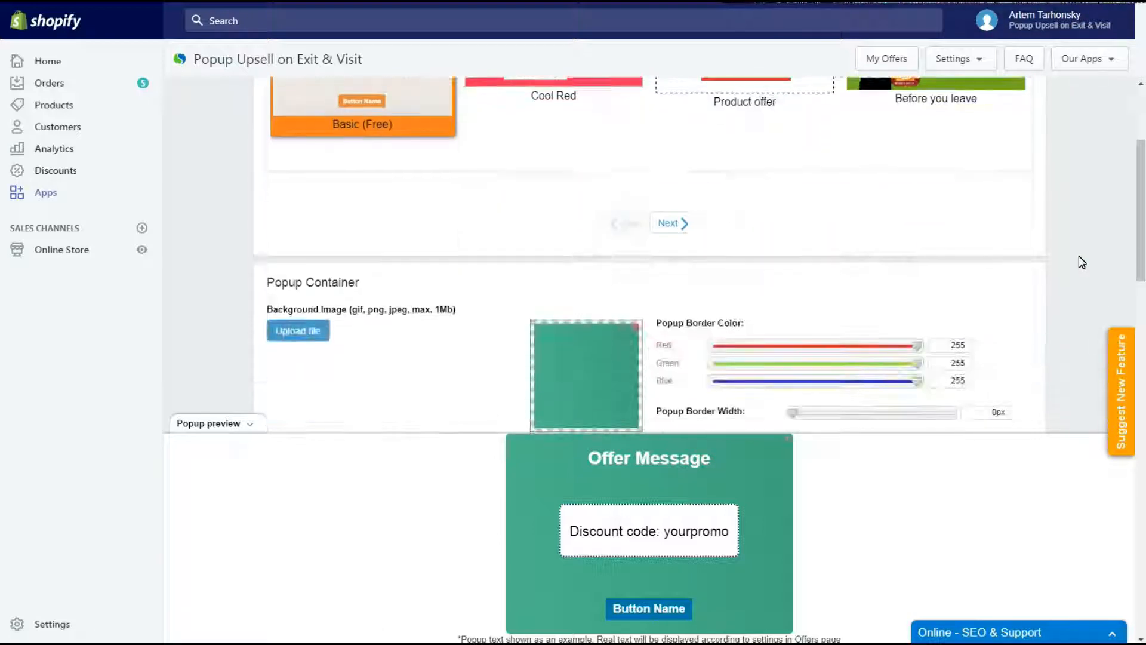
pyautogui.scroll(-3)
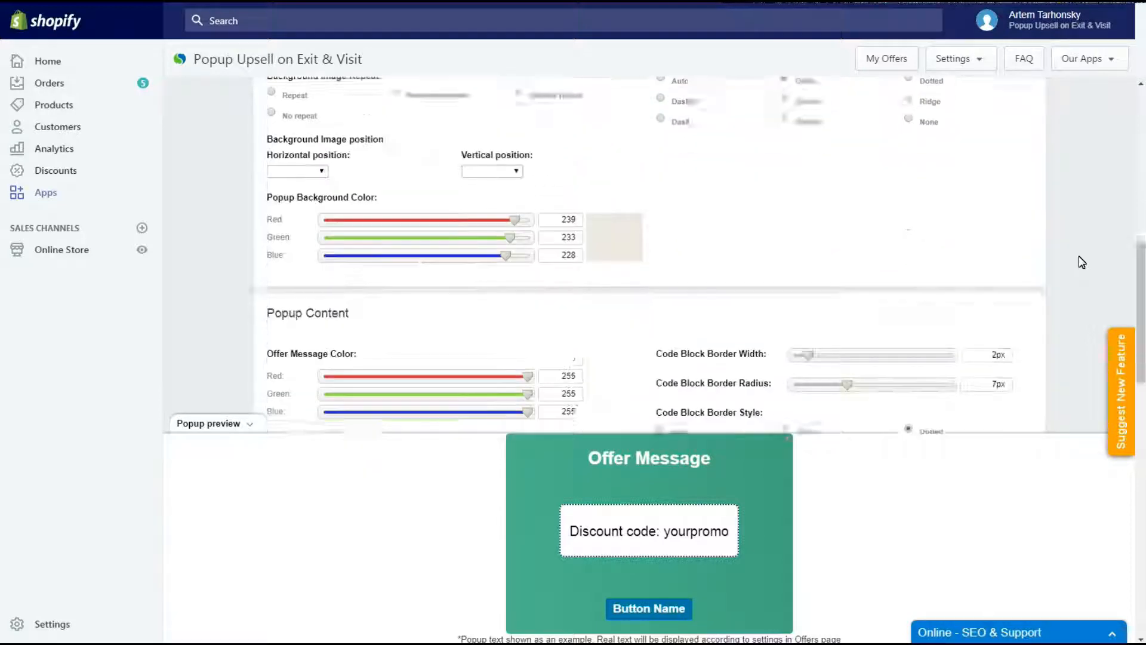
pyautogui.scroll(-3)
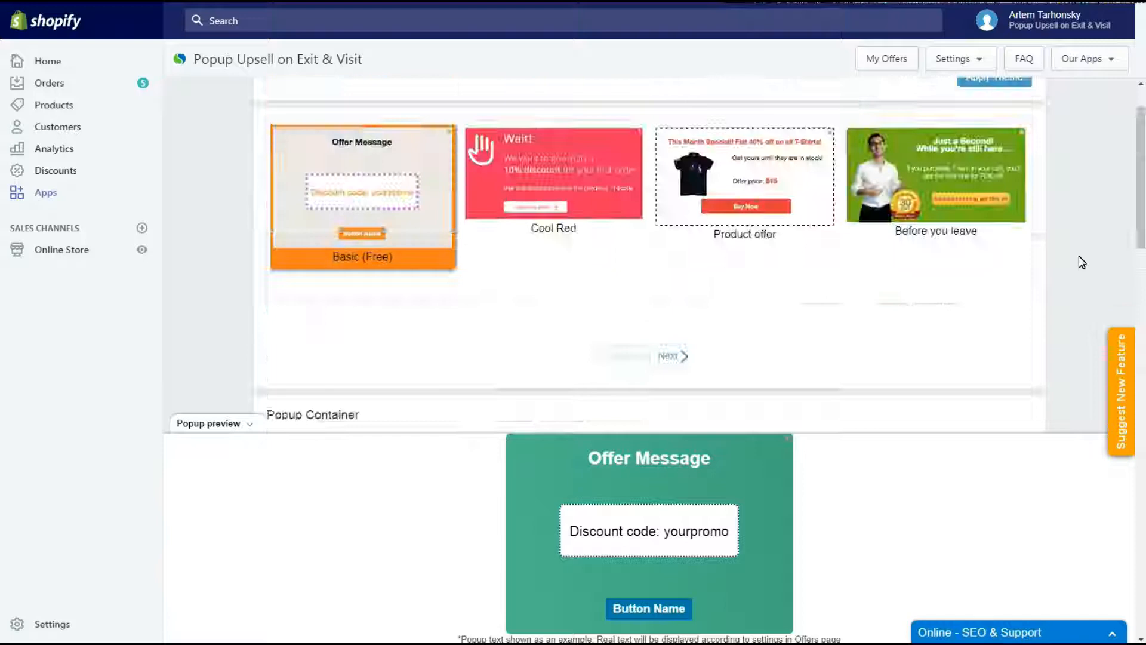
# Step: Apply the Simple Theme template, accepting that offer text is replaced by template defaults
pyautogui.click(670, 361)
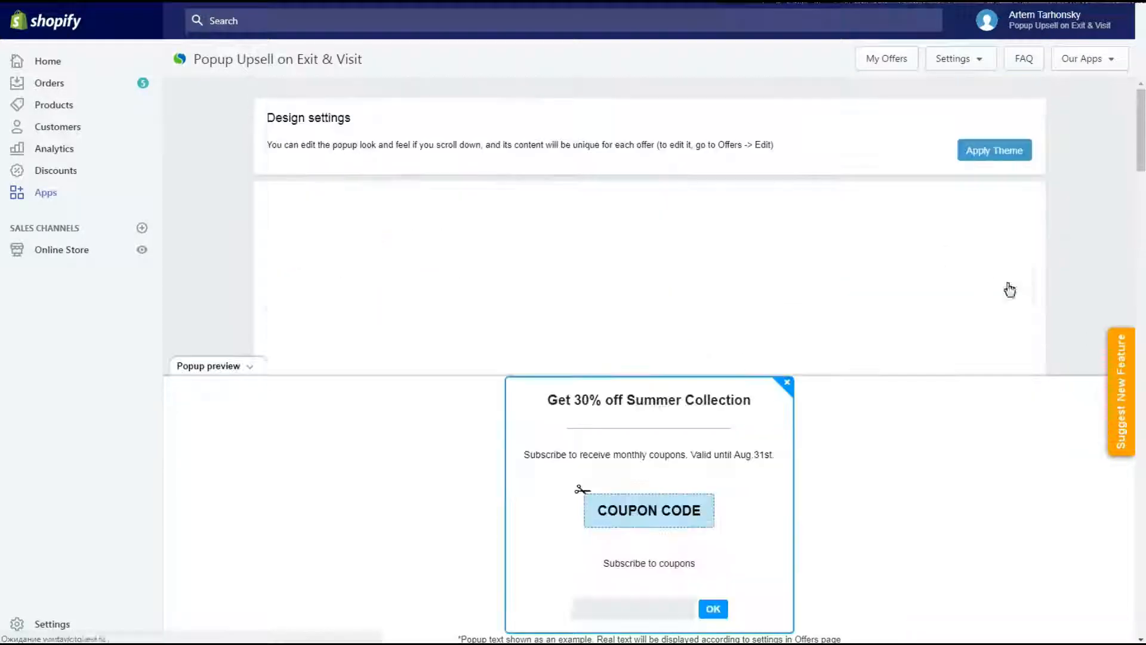
pyautogui.click(994, 151)
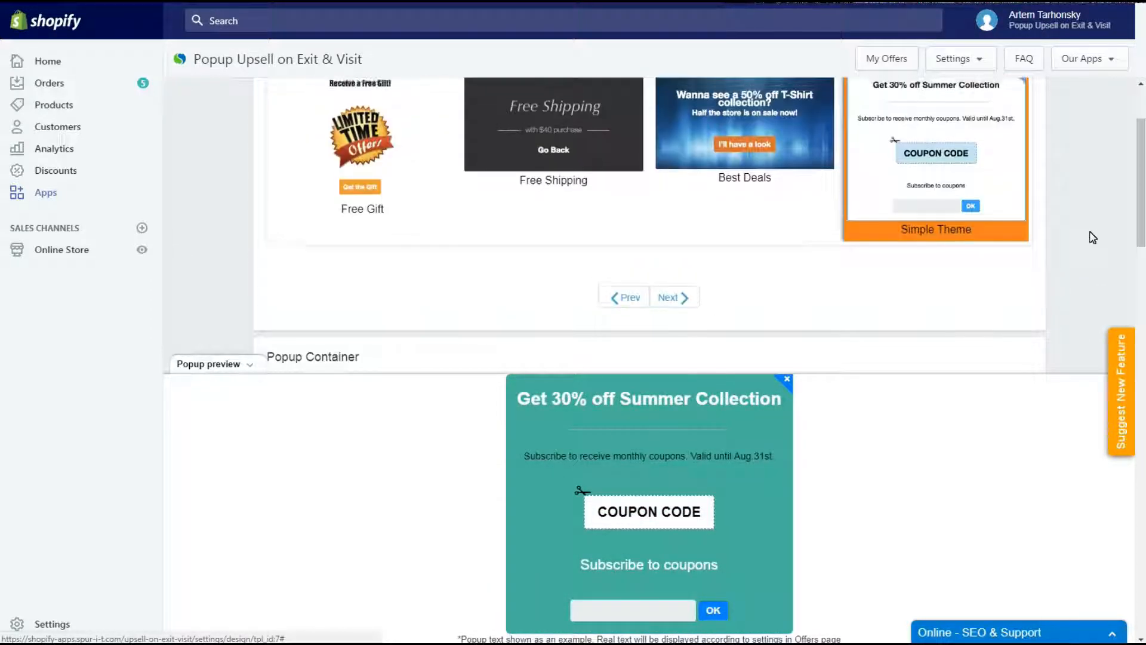
pyautogui.click(995, 150)
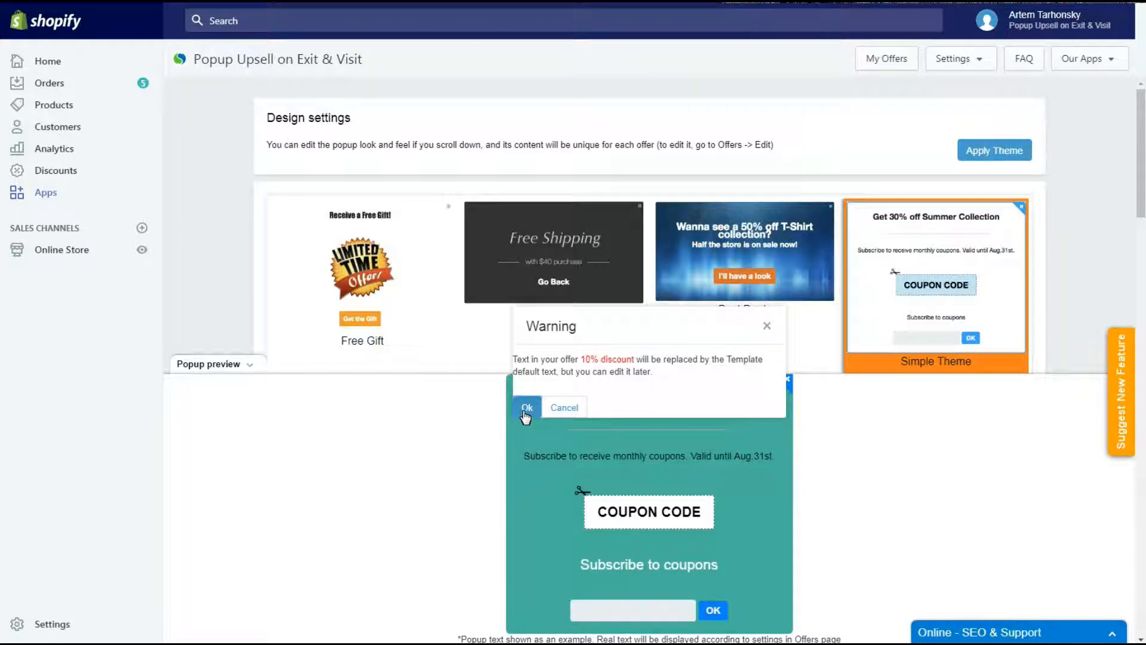
pyautogui.click(527, 407)
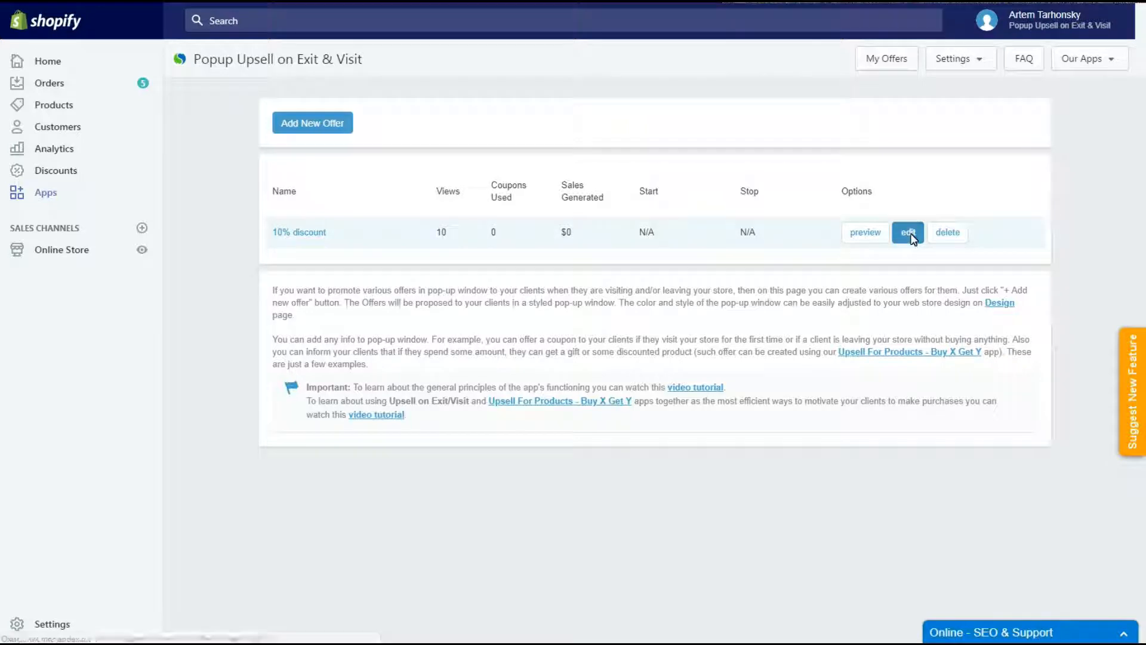
# Step: Reopen the 10% discount offer, dismiss the save notice and apply the Simple Theme to its message
pyautogui.click(908, 231)
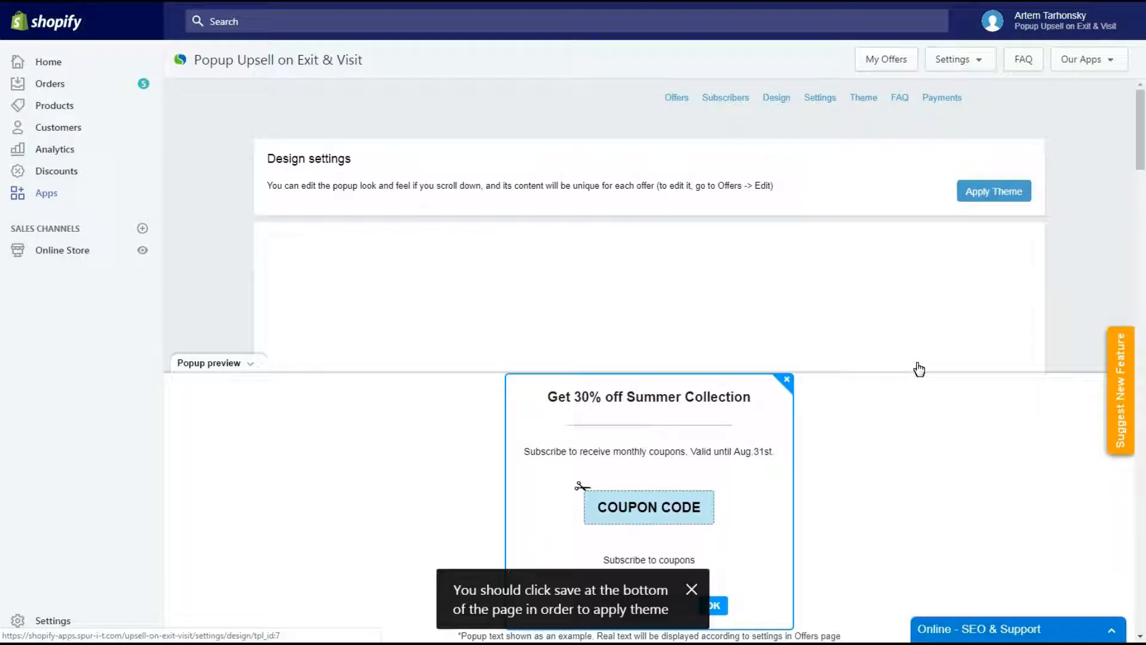
pyautogui.click(994, 191)
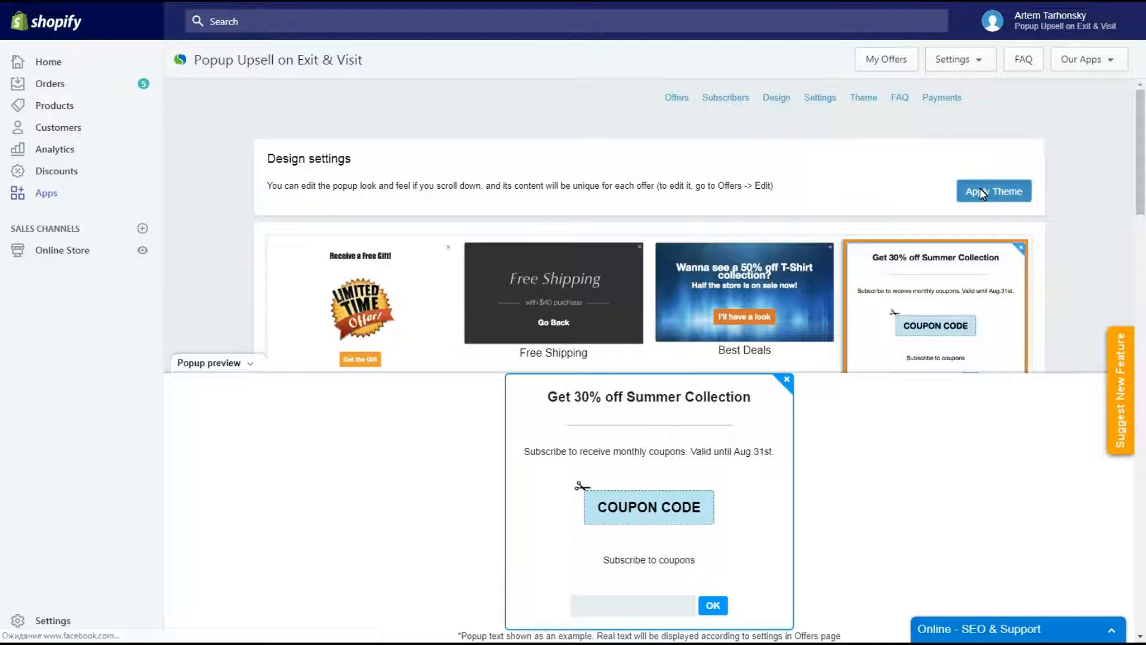
pyautogui.click(994, 191)
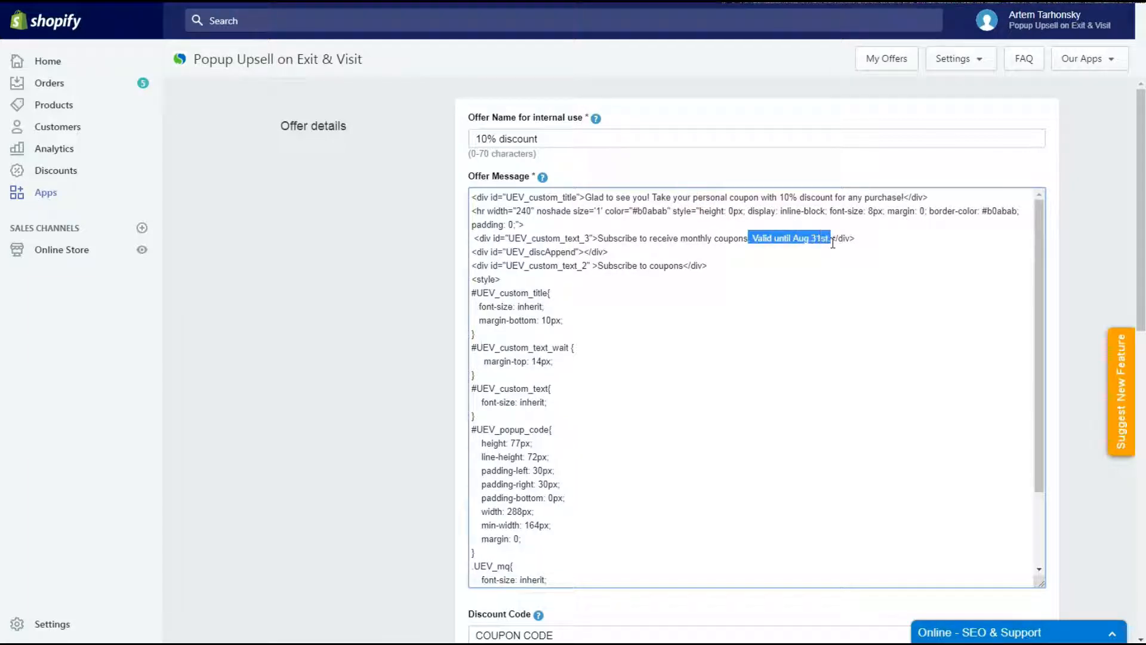
# Step: Enter discount code 10OFF with a Submit button and email field, then save the offer
pyautogui.scroll(-3)
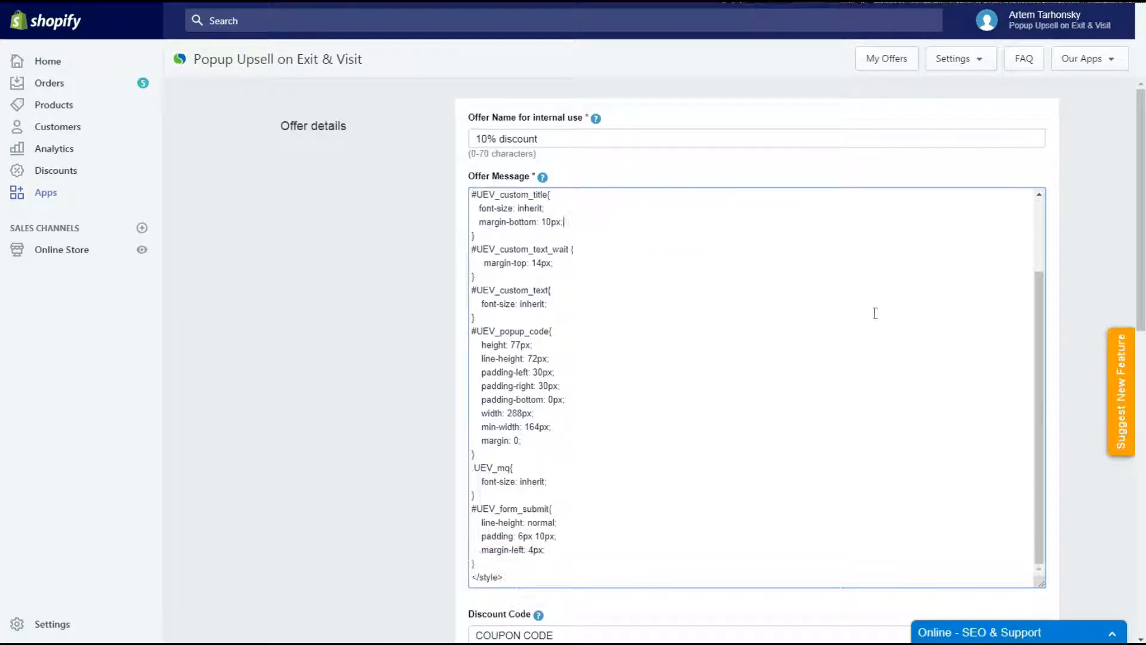
pyautogui.scroll(-3)
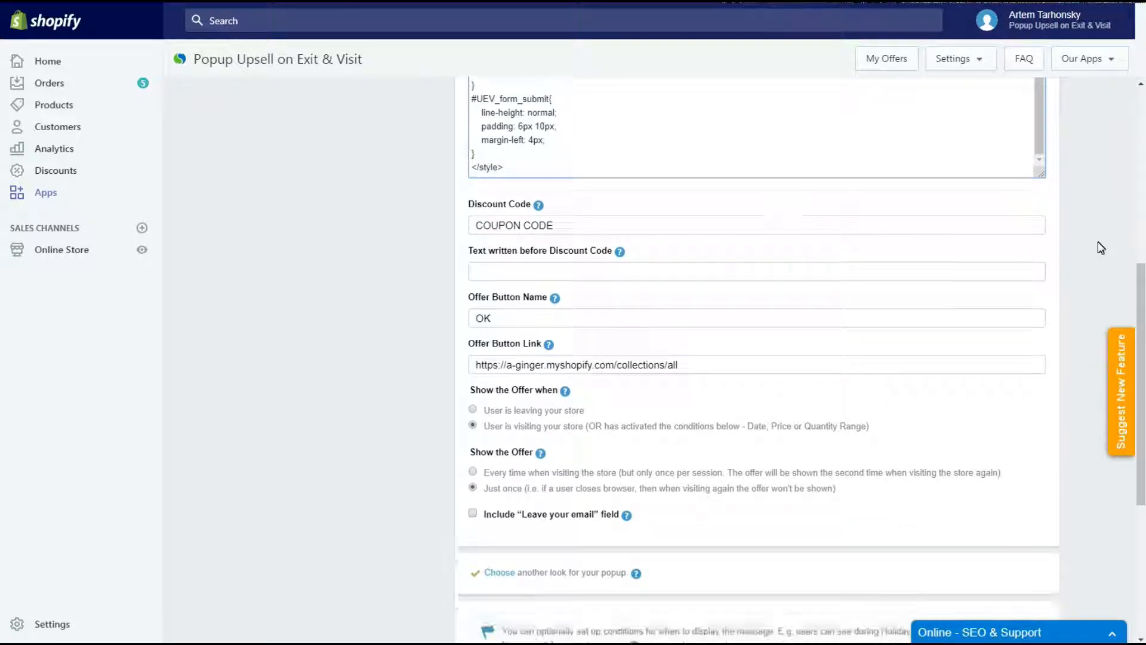
pyautogui.write('10OFF')
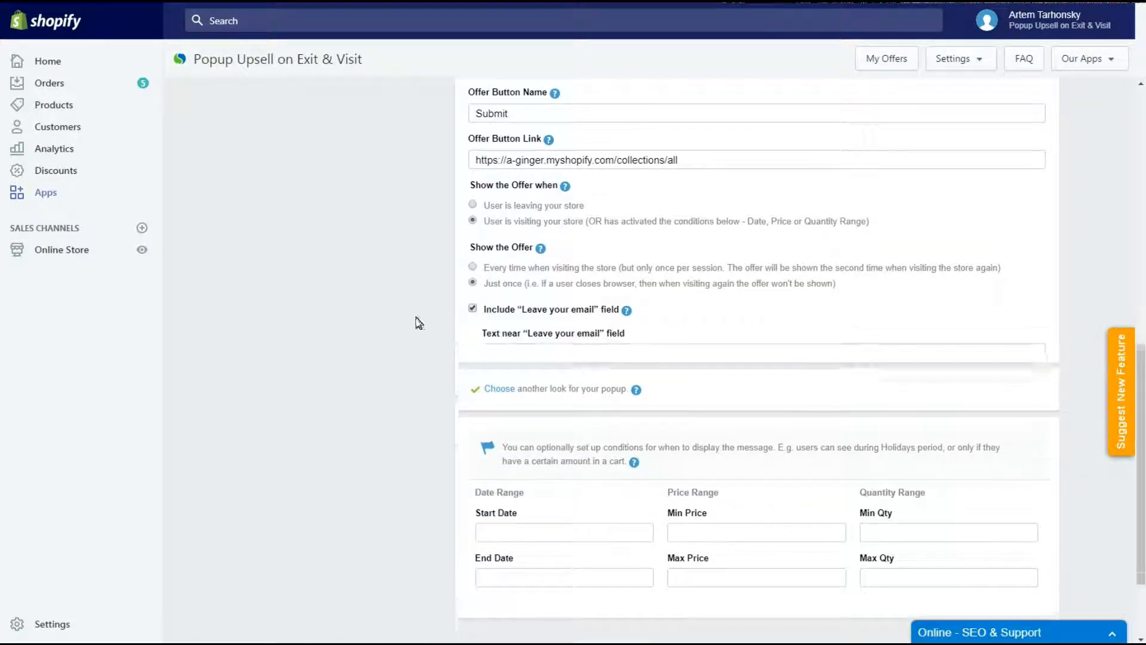
pyautogui.scroll(-3)
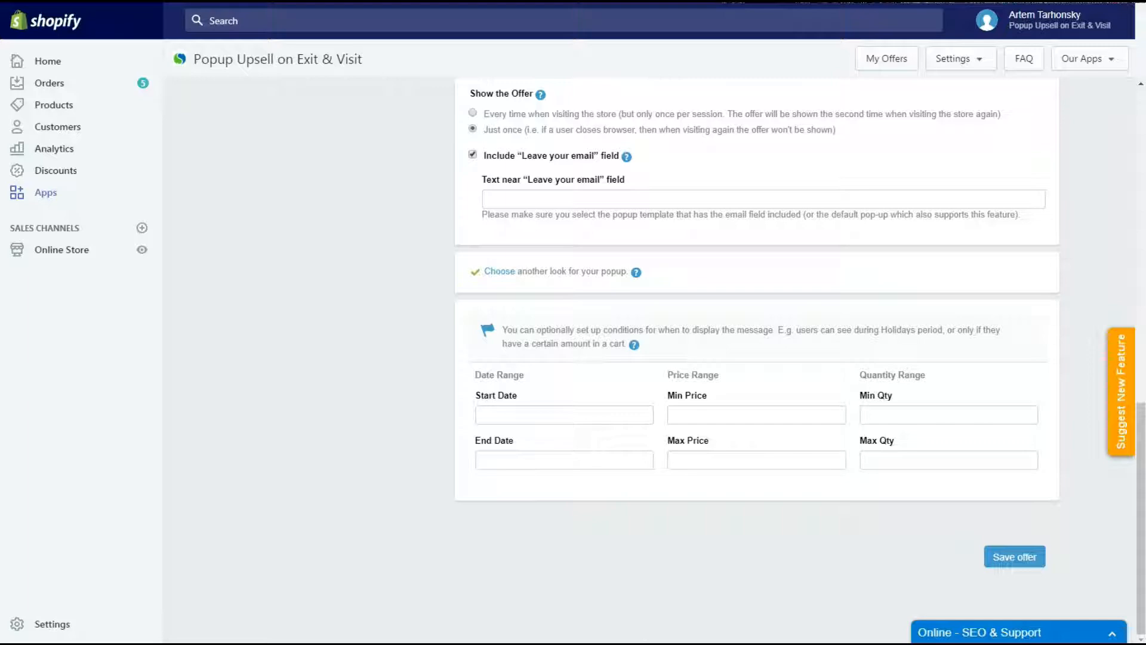
pyautogui.click(1014, 556)
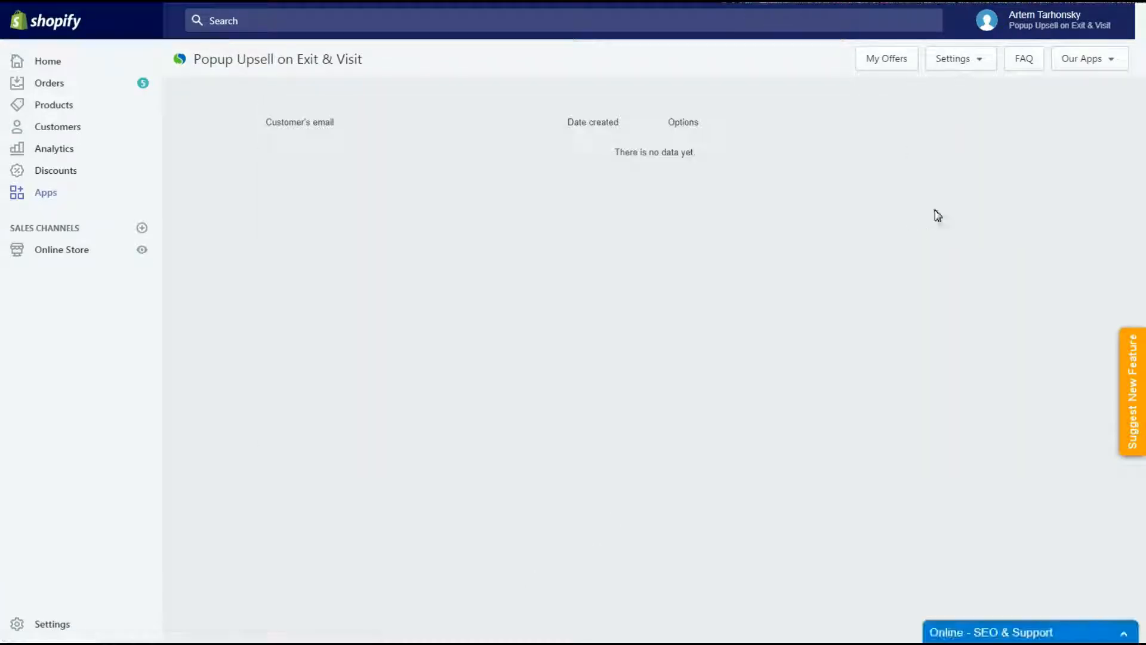
# Step: Go to the app's settings to review collected subscriber emails
pyautogui.click(959, 58)
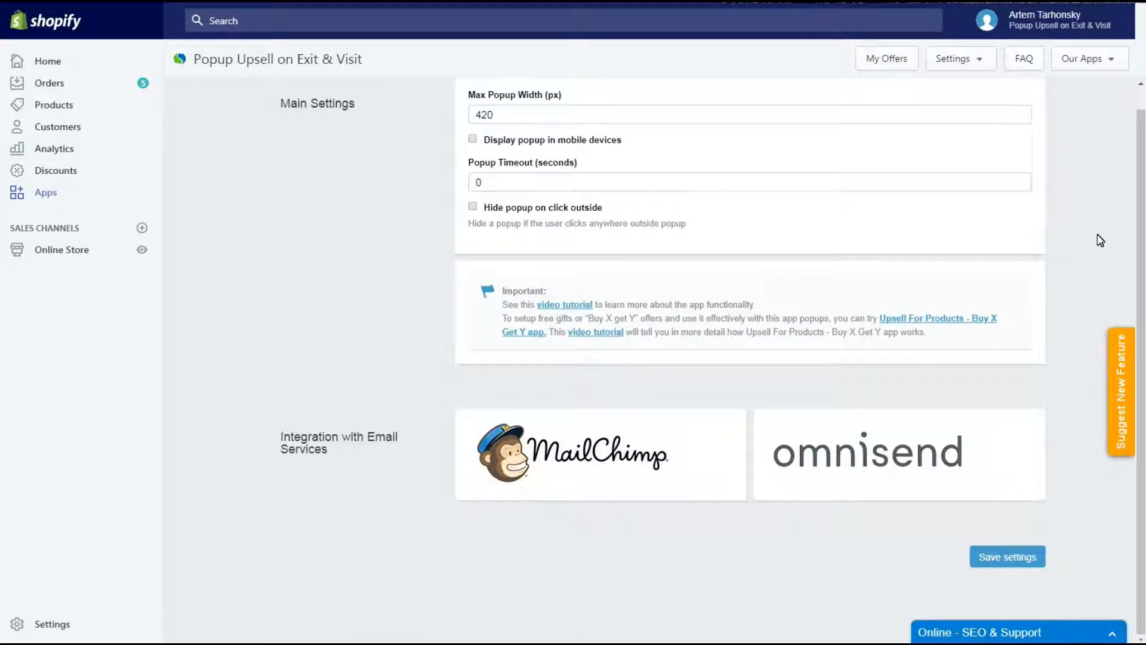
pyautogui.moveTo(733, 438)
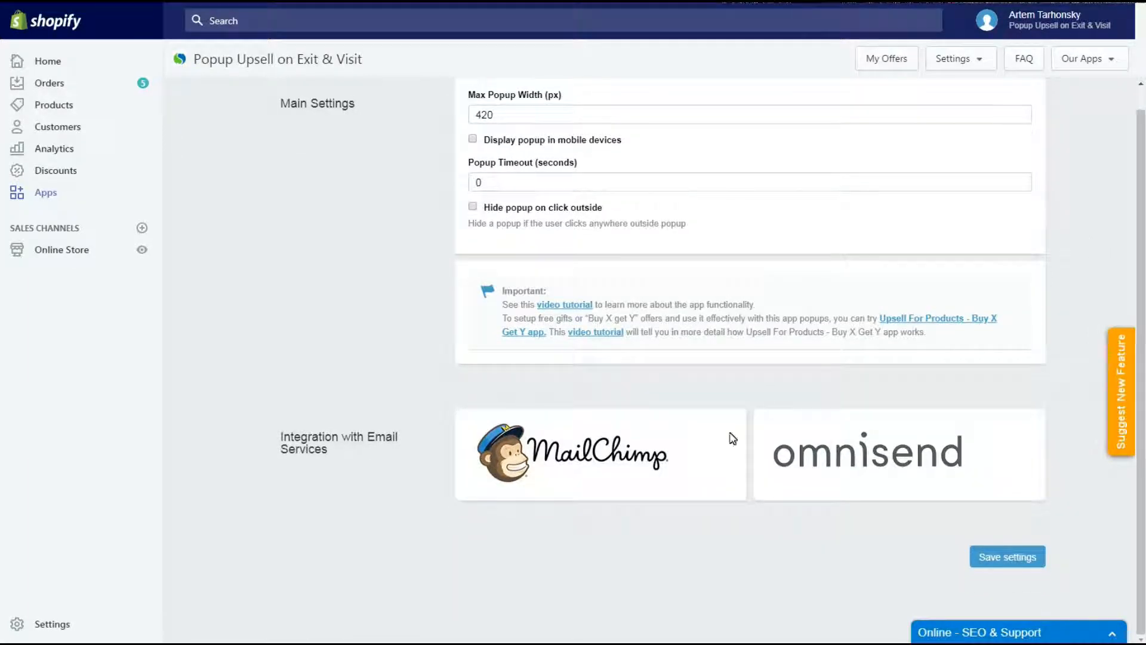
# Step: Scroll to the Mailchimp connection fields under email integrations
pyautogui.scroll(-3)
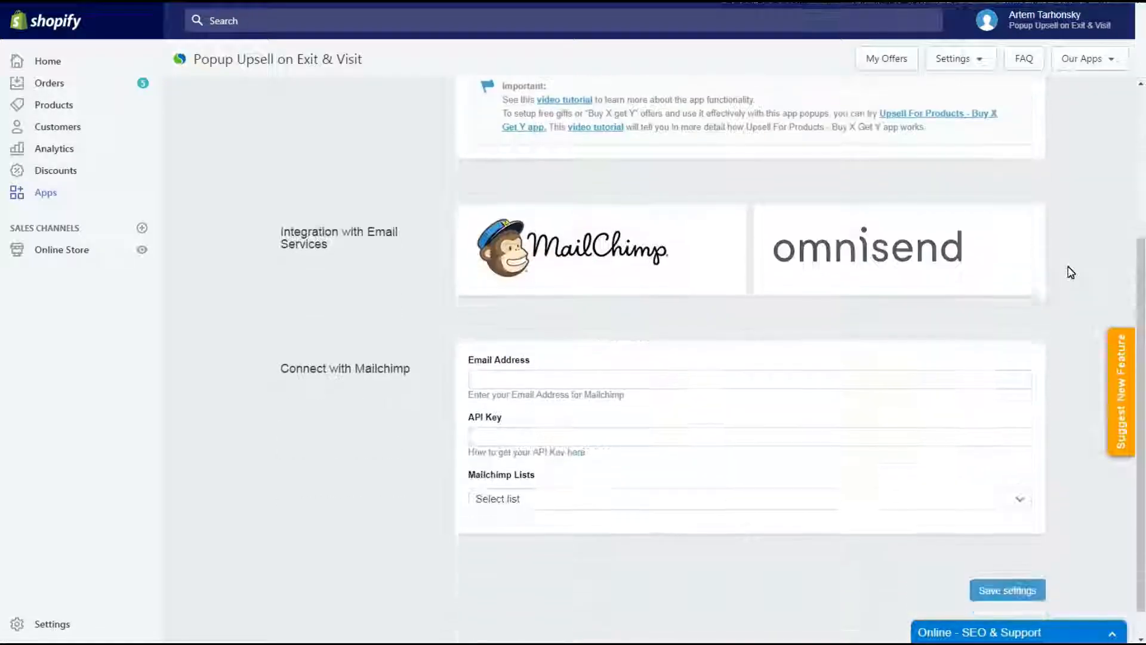